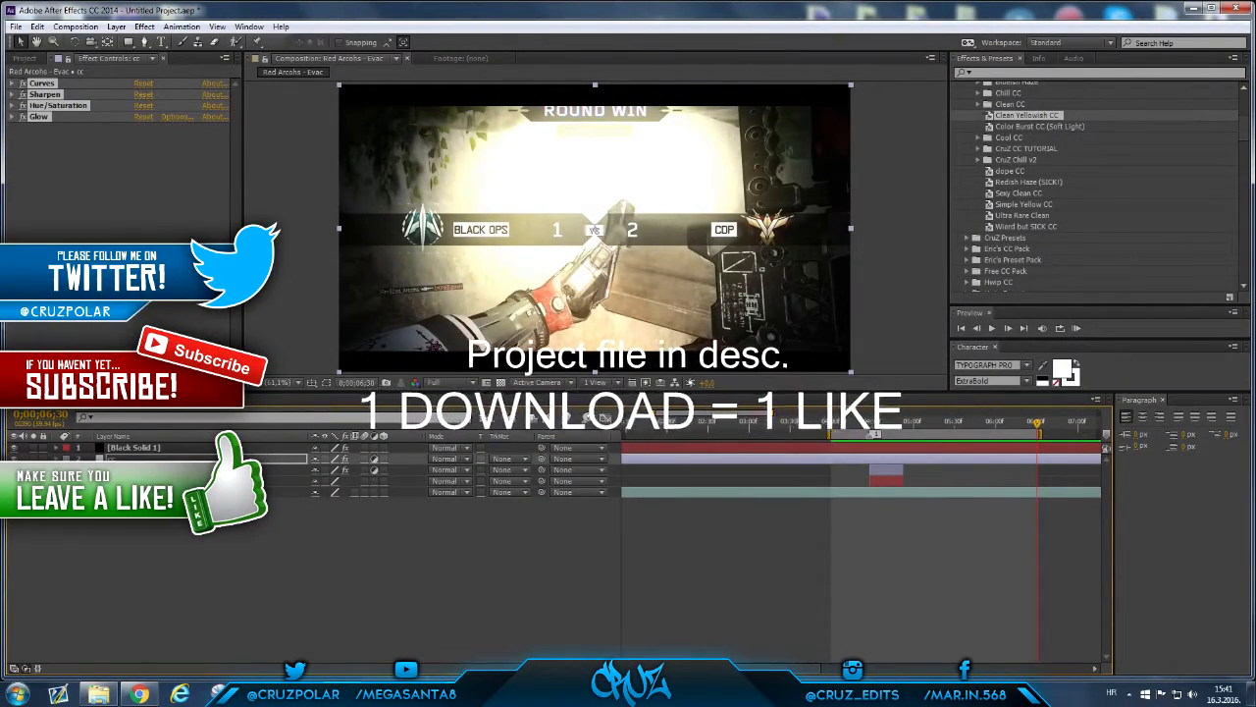
Preview the finished red-flash comp, then minimise the browser to reveal the desktop
{"action": "left_click", "coordinate": [867, 428]}
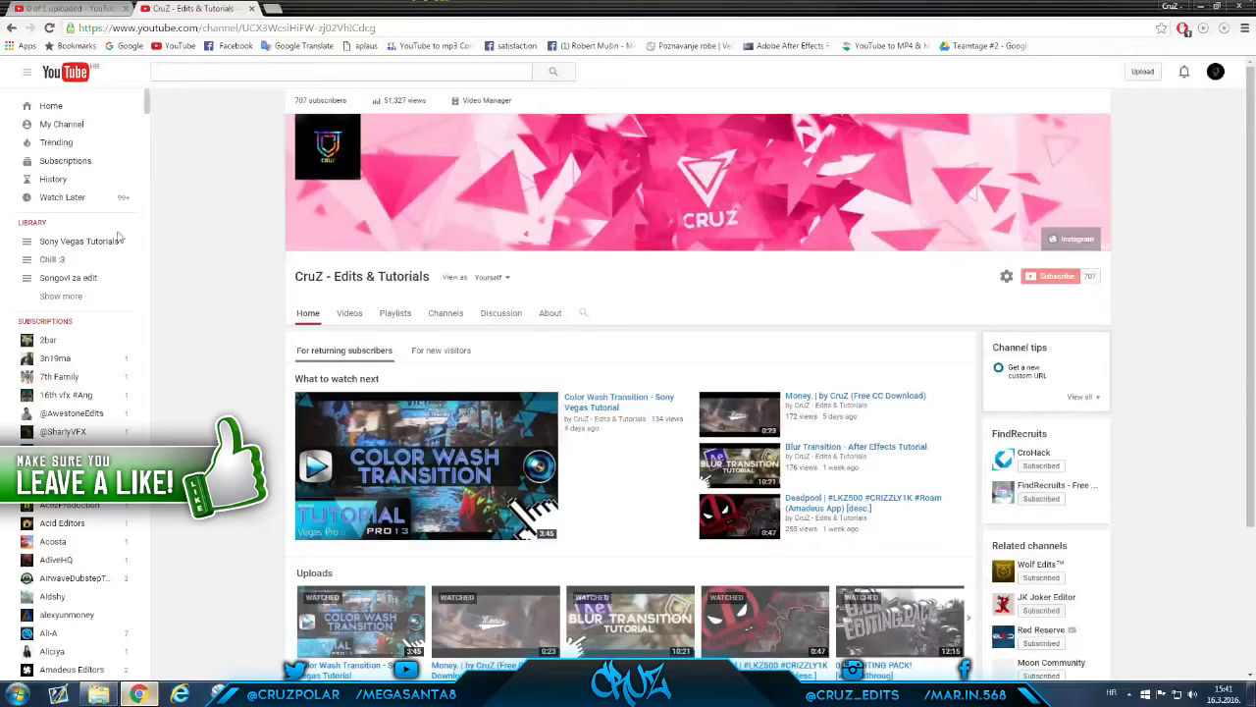
{"action": "left_click", "coordinate": [1143, 71]}
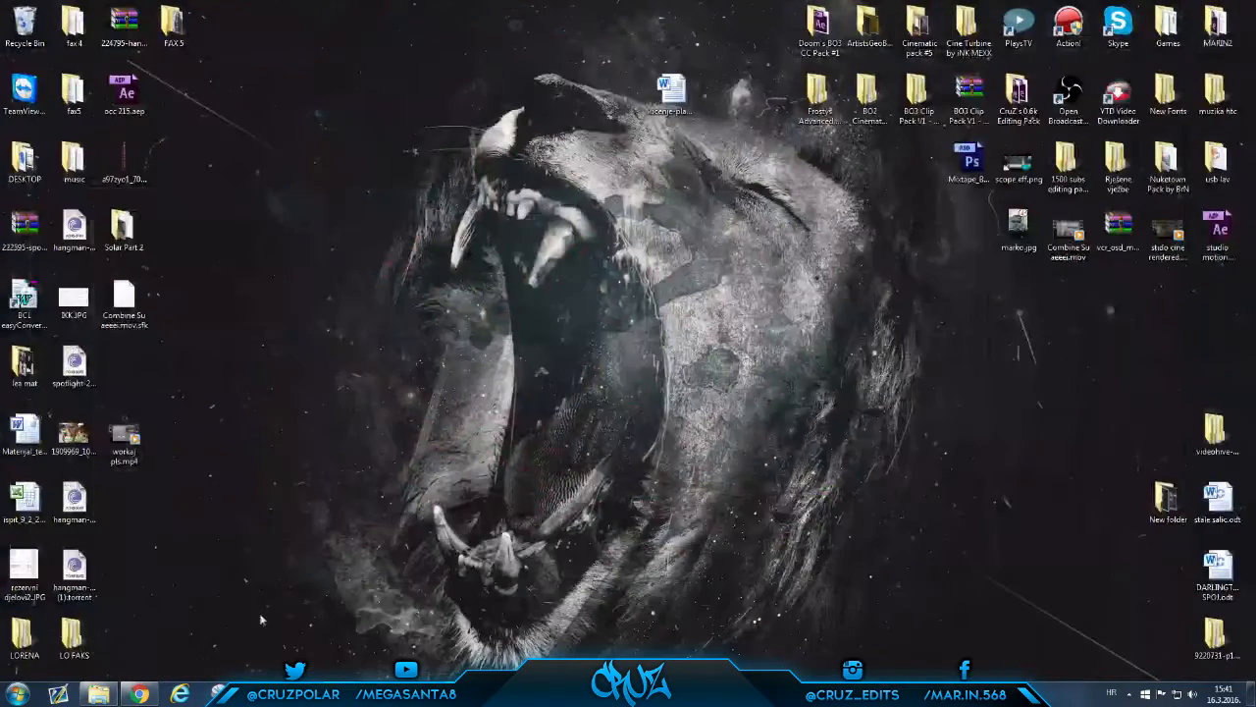
Play scope eff preview.mp4 from the video projects folder, then close the player
{"action": "left_click", "coordinate": [96, 695]}
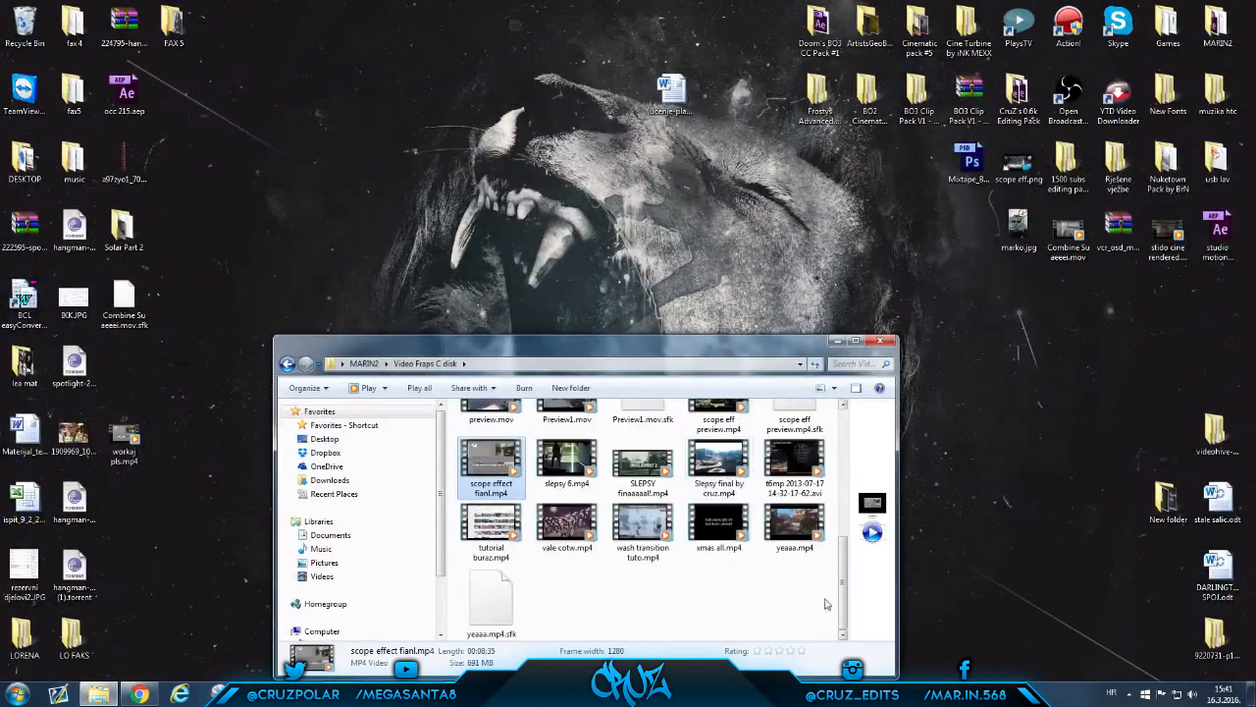
{"action": "scroll", "scroll_direction": "up", "scroll_amount": 3}
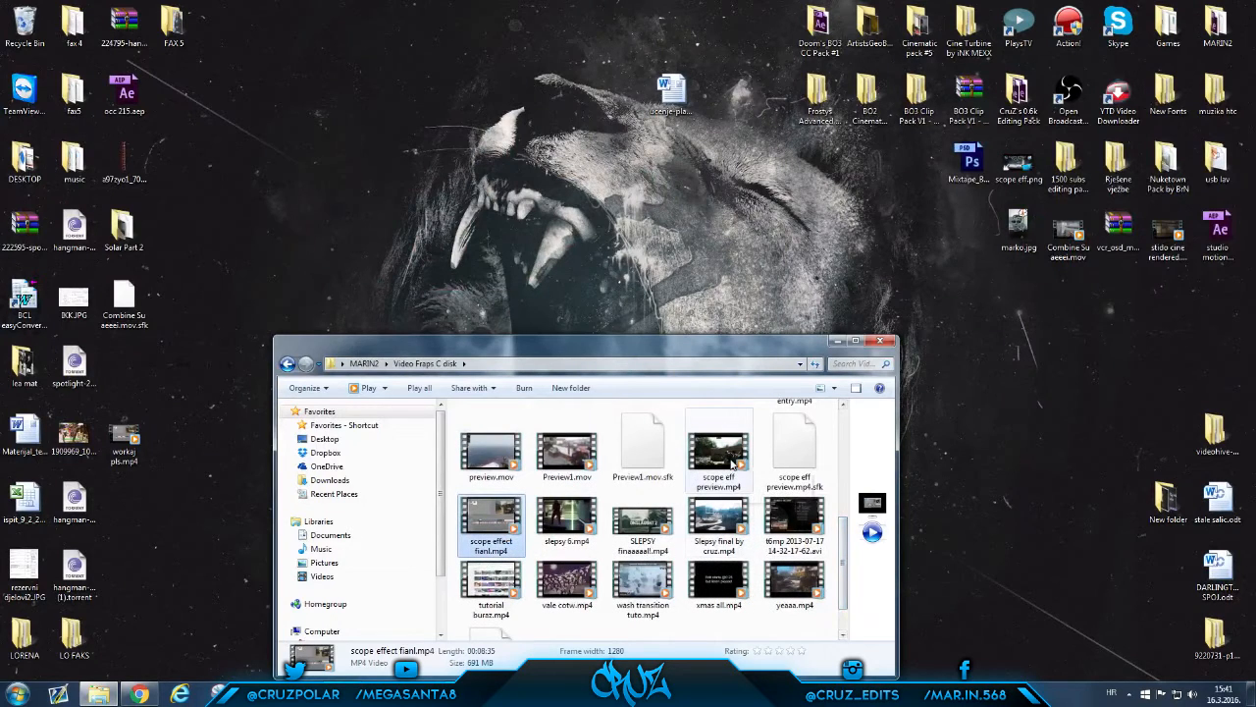
{"action": "mouse_move", "coordinate": [719, 448]}
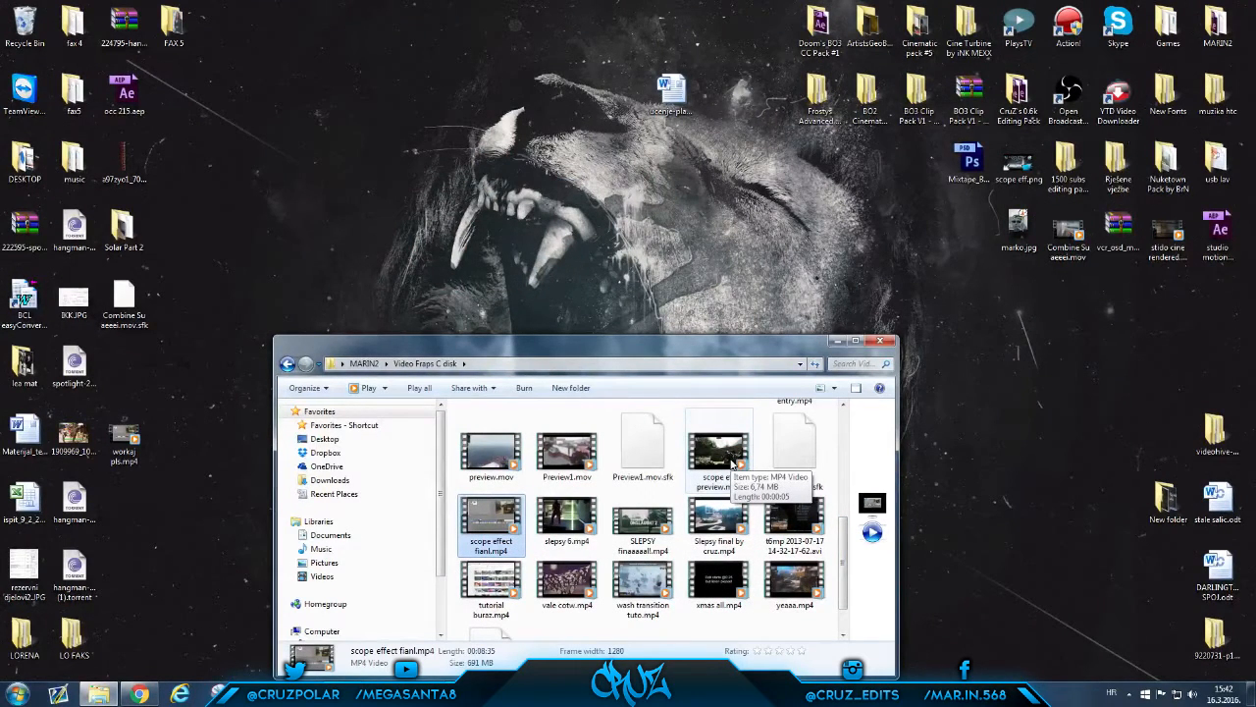
{"action": "left_click", "coordinate": [719, 448]}
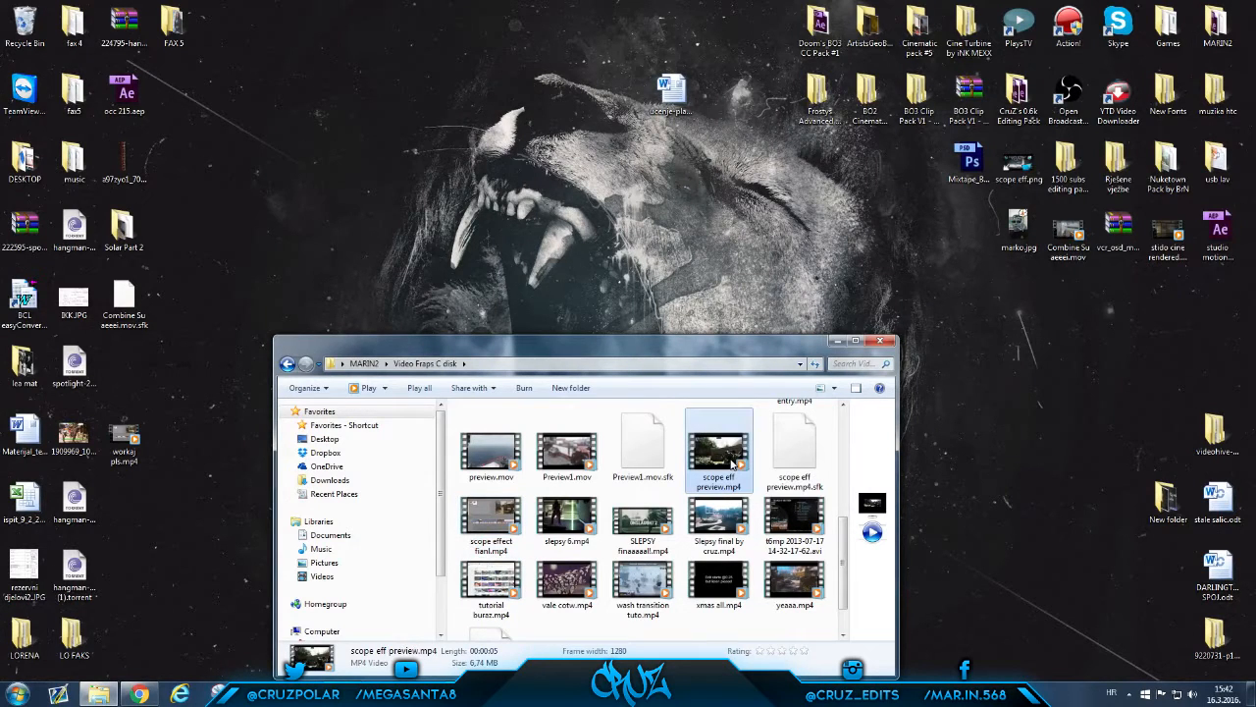
{"action": "double_click", "coordinate": [719, 448]}
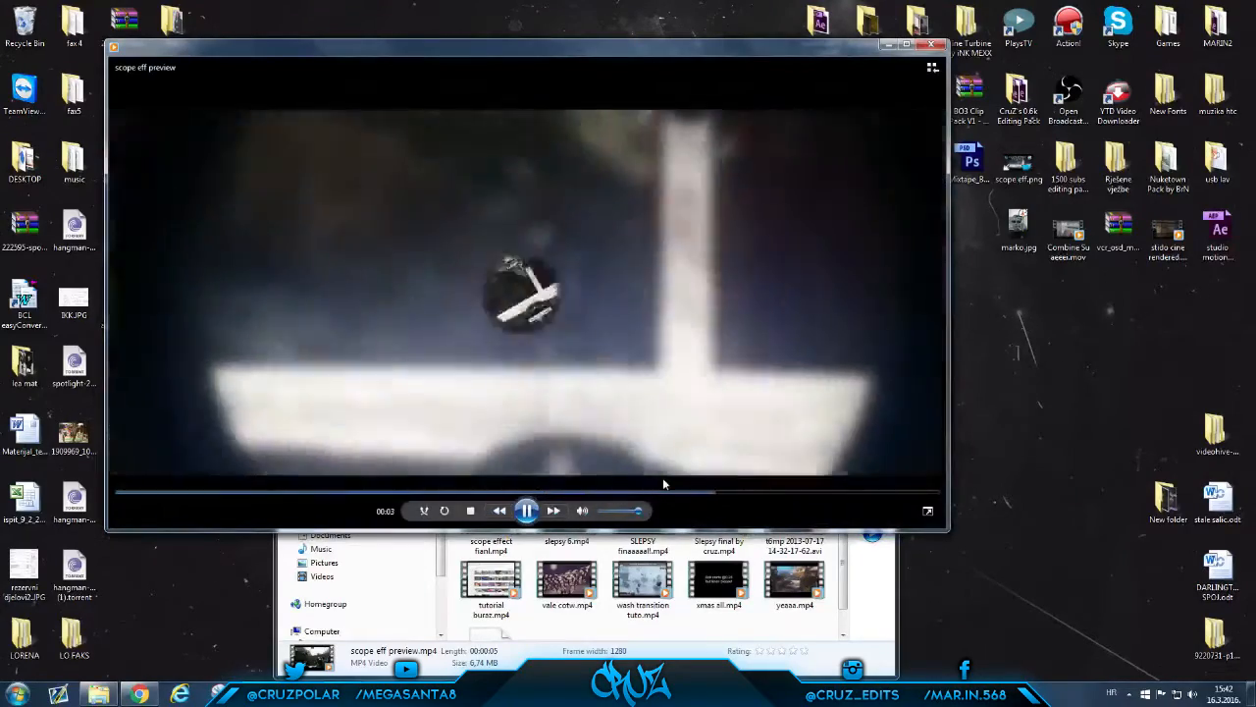
{"action": "left_click", "coordinate": [931, 43]}
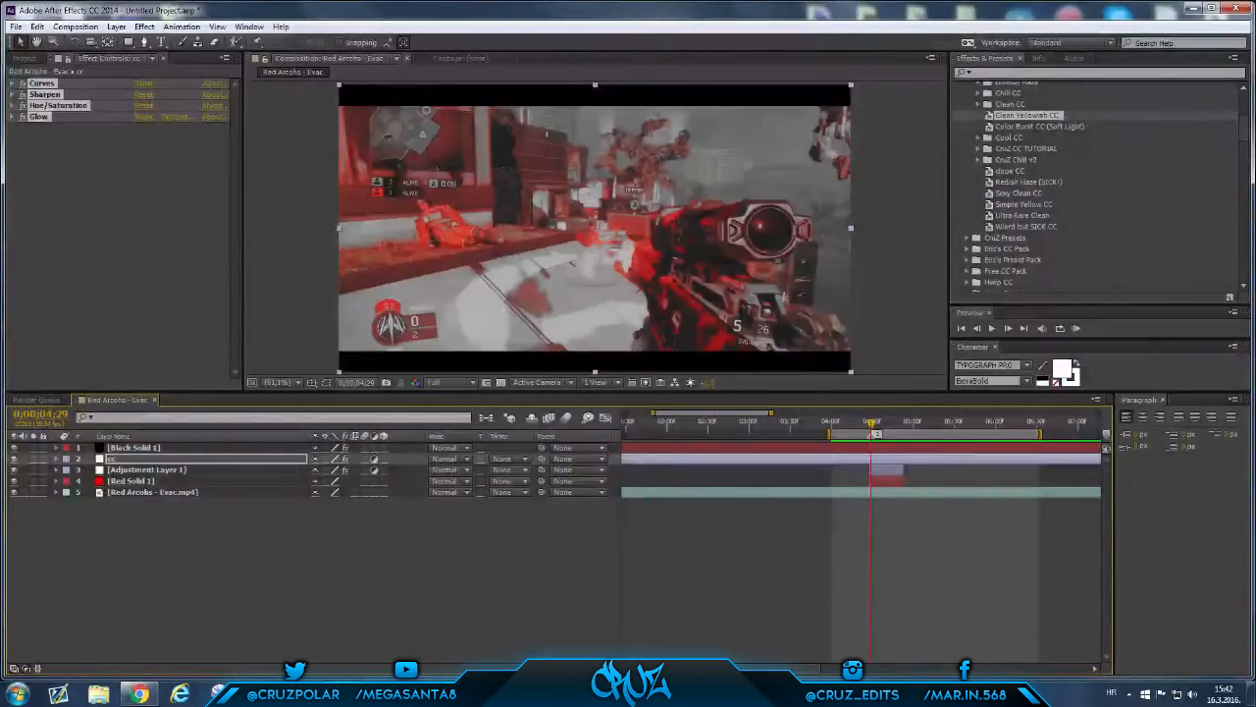
Switch to the browser tab where the video is uploading to YouTube
{"action": "left_click", "coordinate": [139, 695]}
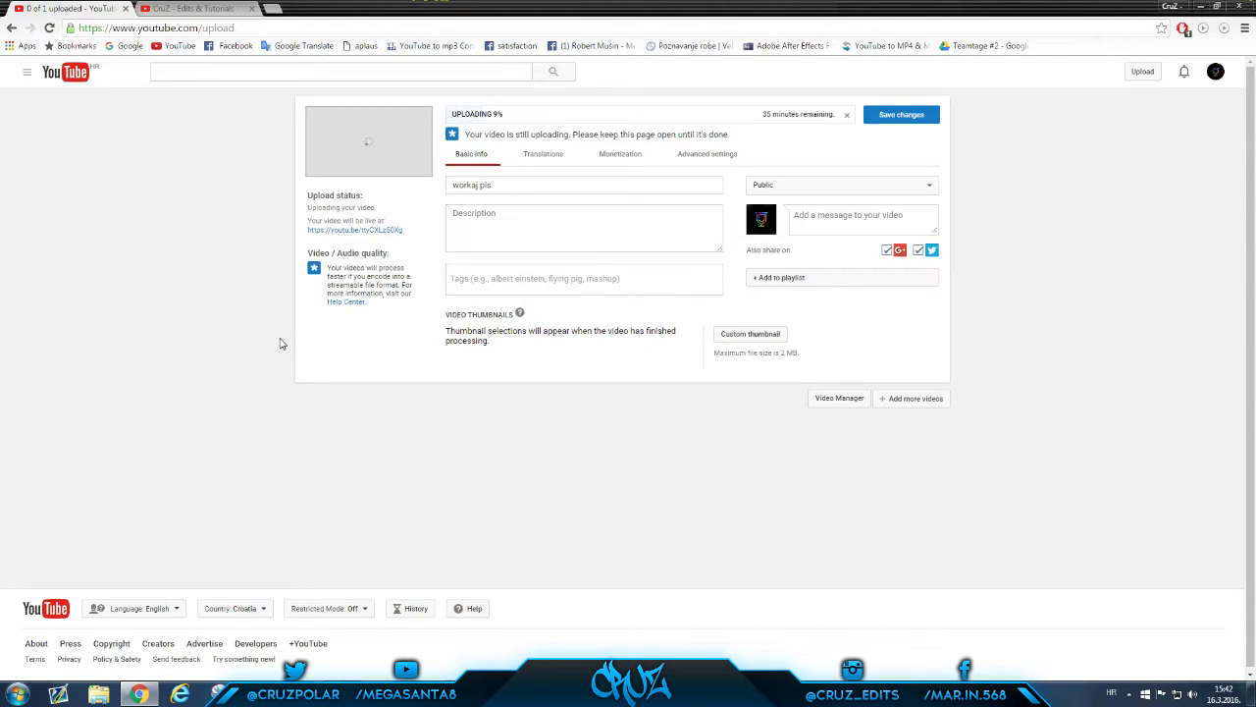
Show the Edits & Tutorials channel page, then return to After Effects
{"action": "left_click", "coordinate": [196, 8]}
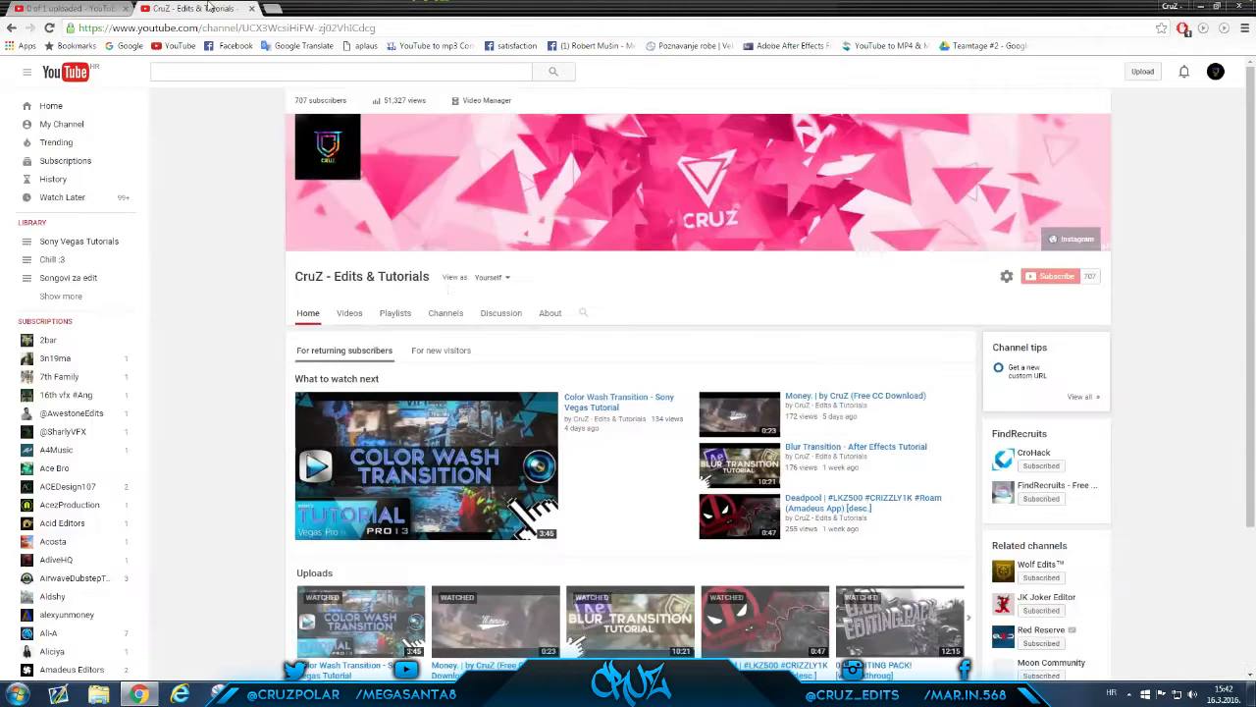
{"action": "mouse_move", "coordinate": [1091, 279]}
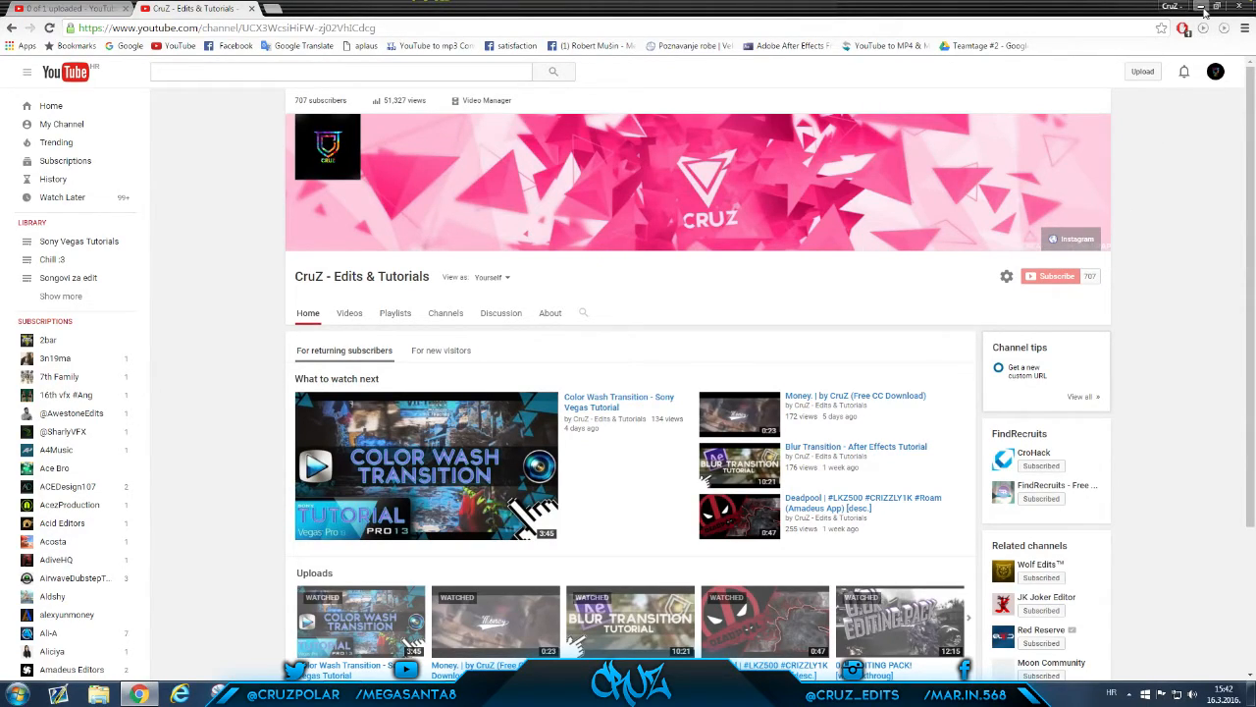
{"action": "left_click", "coordinate": [1202, 7]}
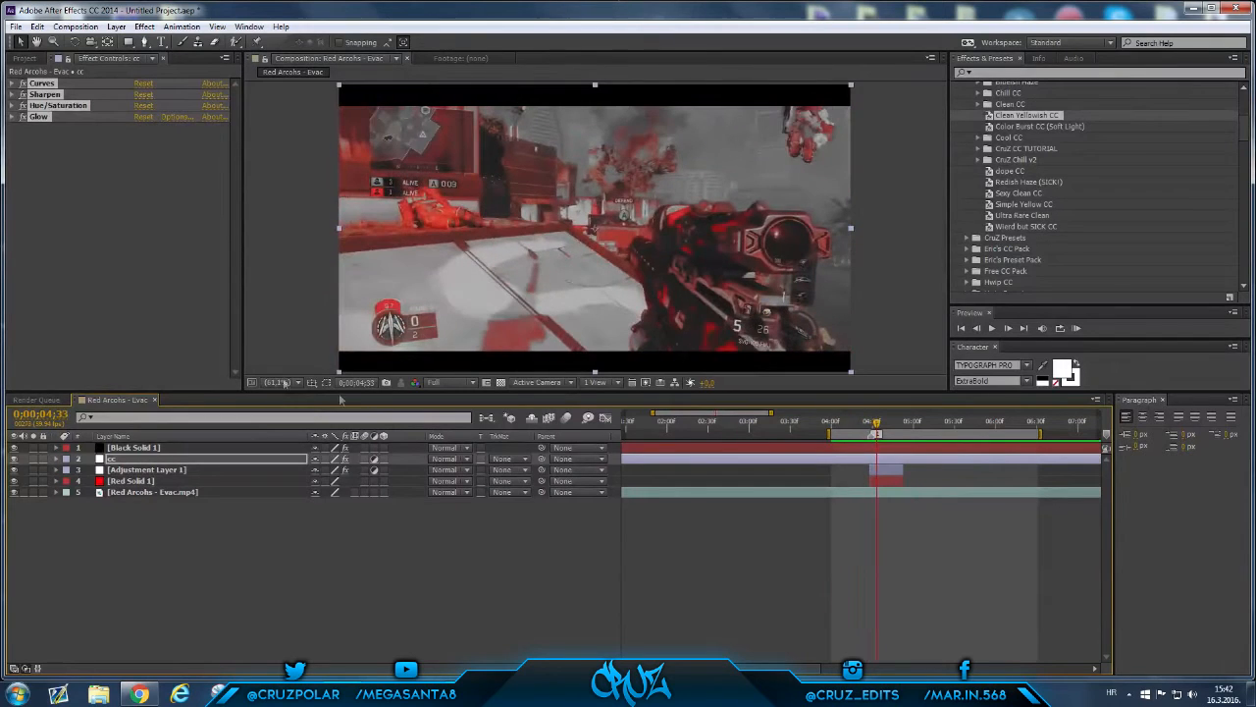
Open the Red Arrows - Exec 2 composition with the raw gameplay and preview it
{"action": "left_click", "coordinate": [23, 58]}
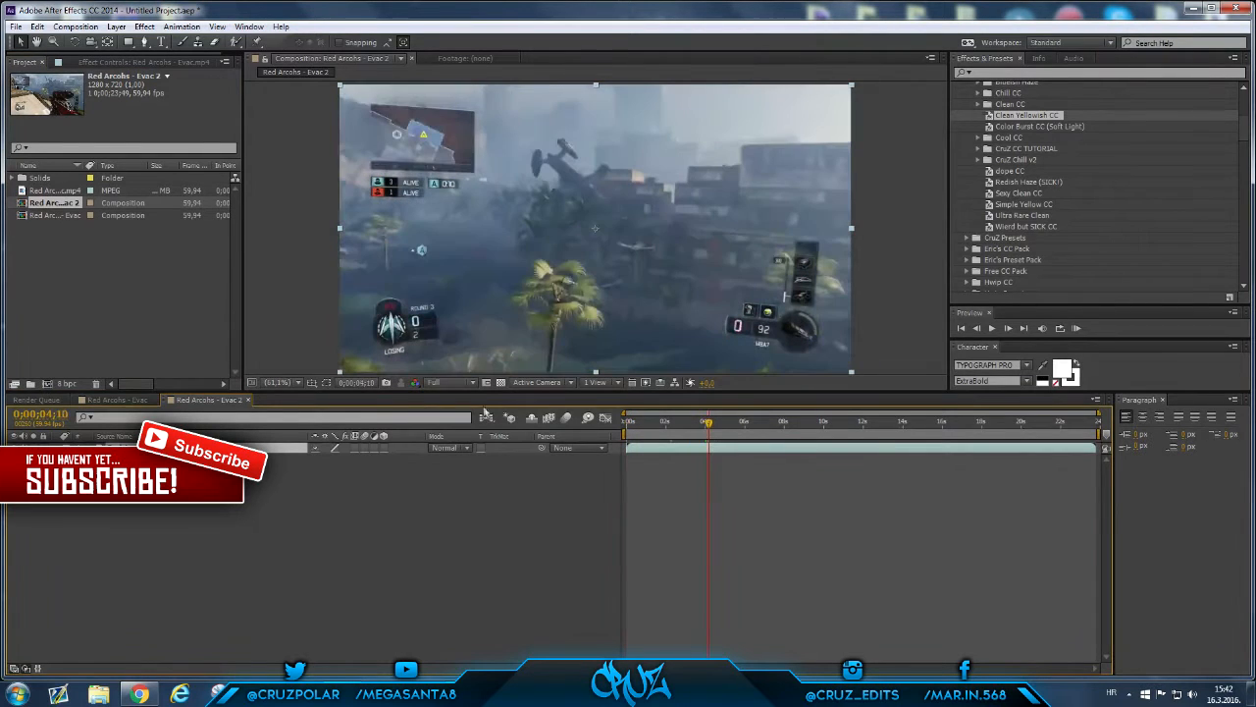
{"action": "left_click", "coordinate": [451, 381]}
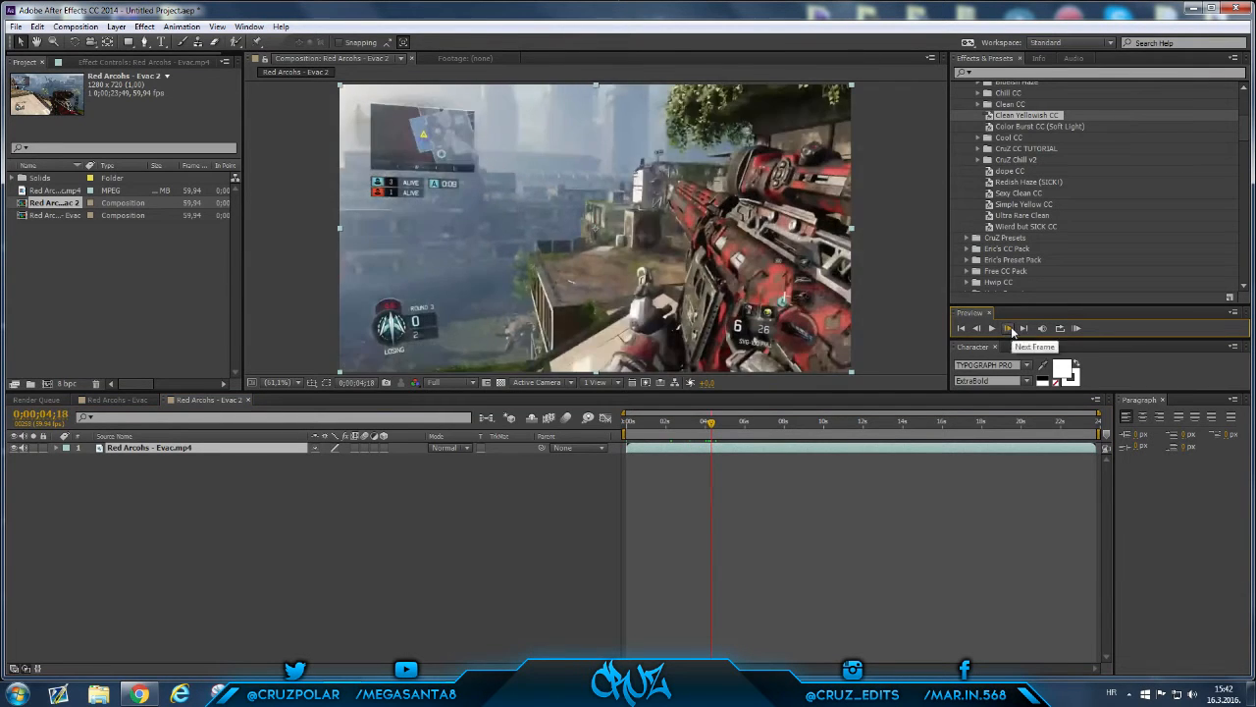
{"action": "left_click", "coordinate": [991, 328]}
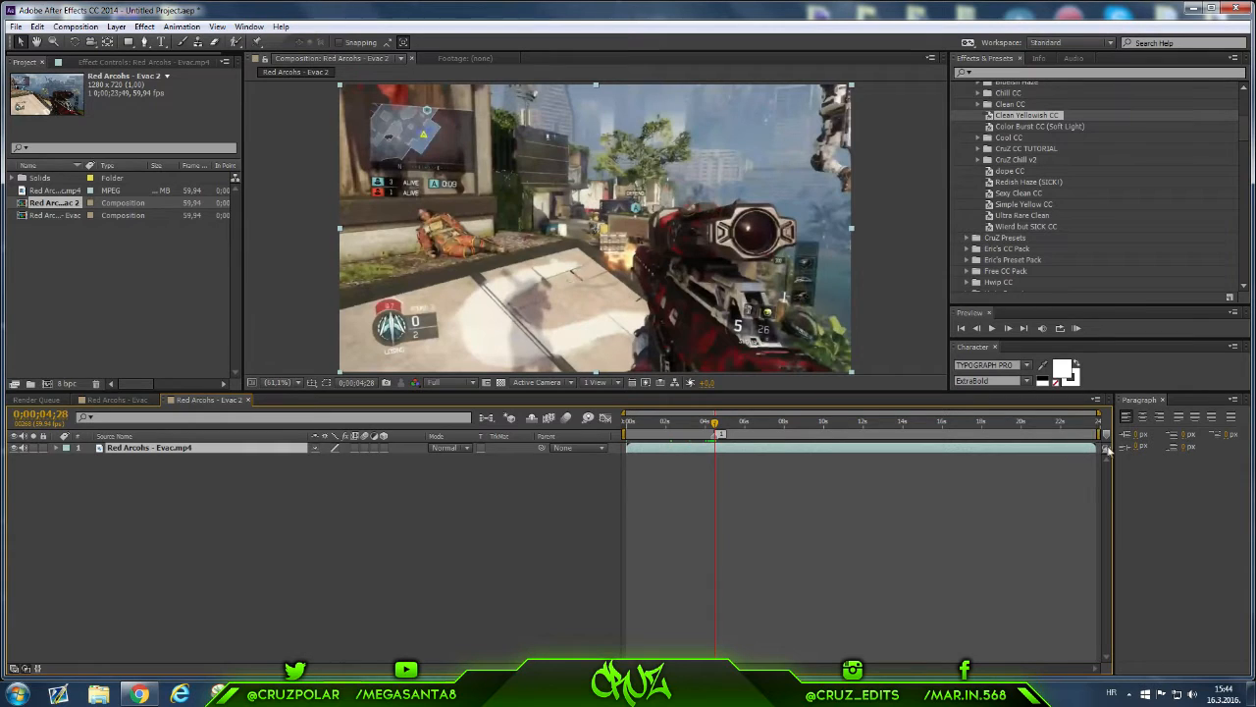
{"action": "mouse_move", "coordinate": [306, 569]}
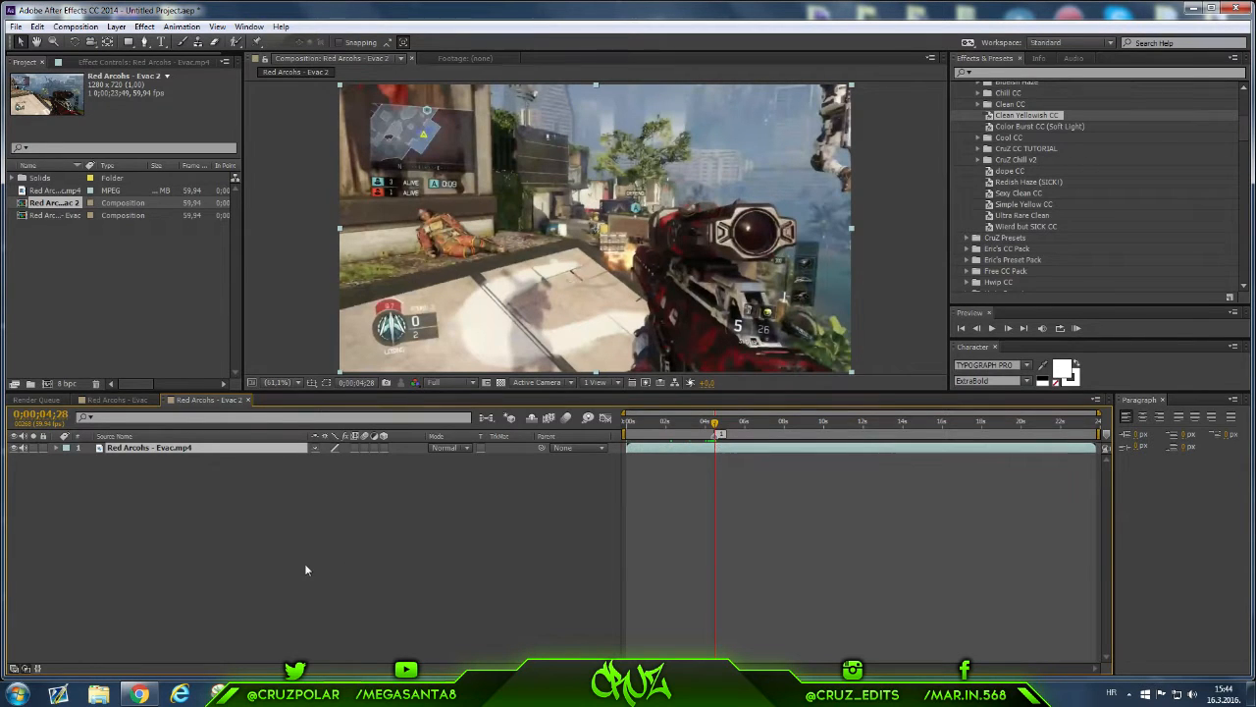
Create a new solid named 'color leave' coloured pure red above the gameplay clip
{"action": "right_click", "coordinate": [307, 569]}
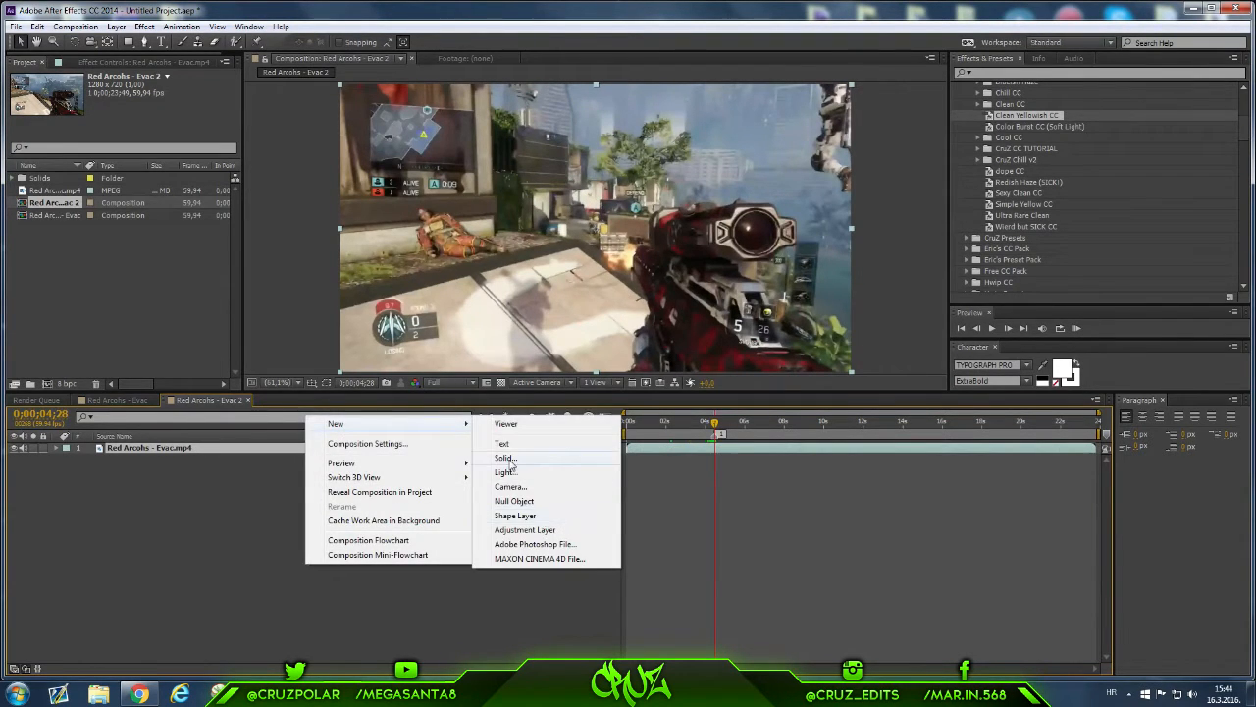
{"action": "left_click", "coordinate": [503, 457]}
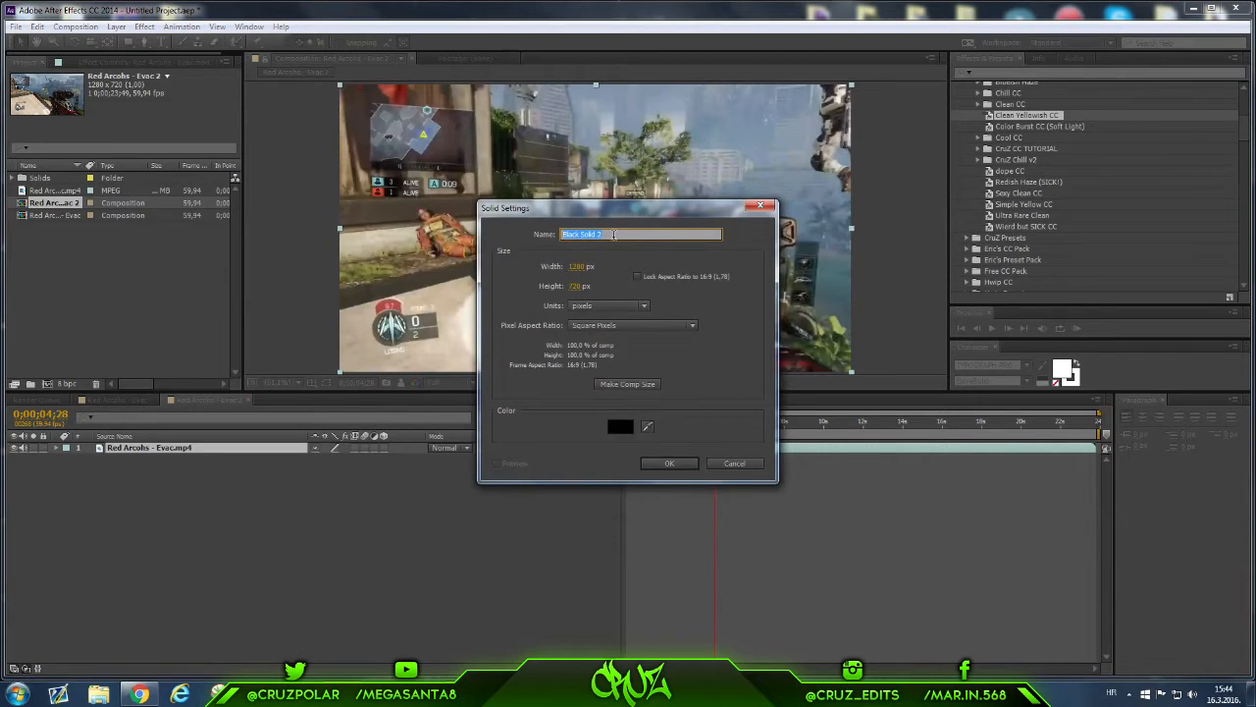
{"action": "type", "text": "color"}
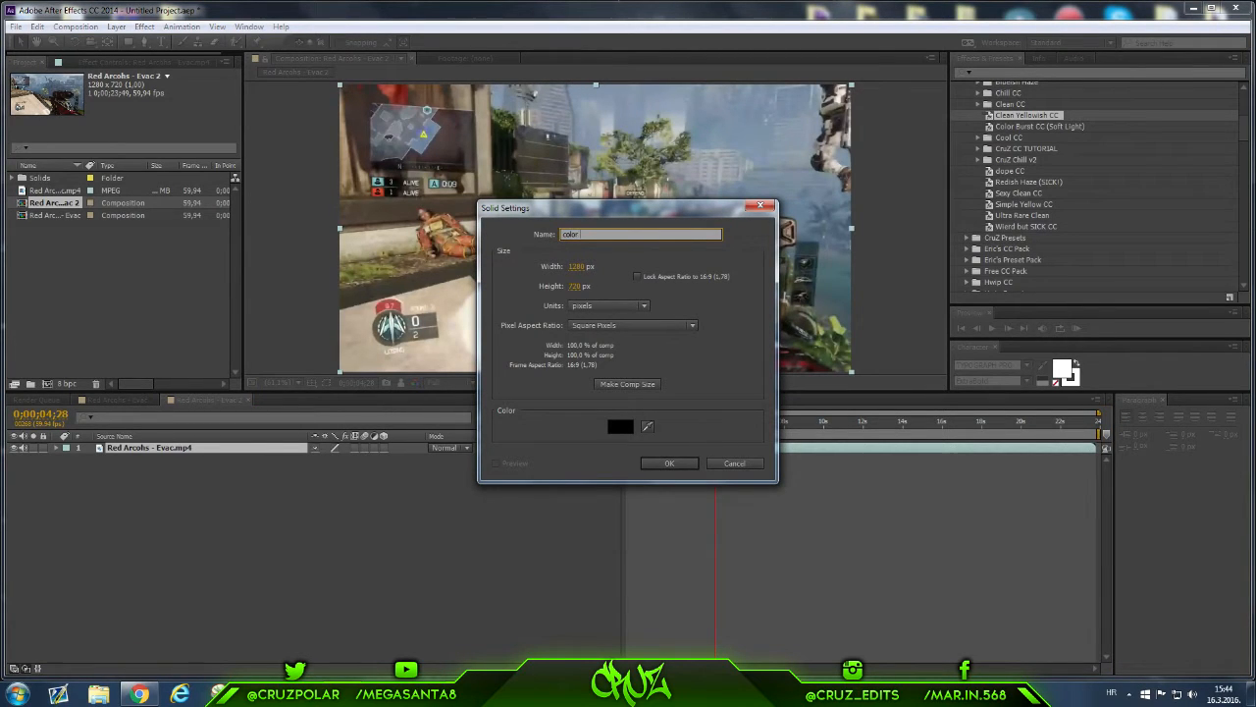
{"action": "type", "text": "leave"}
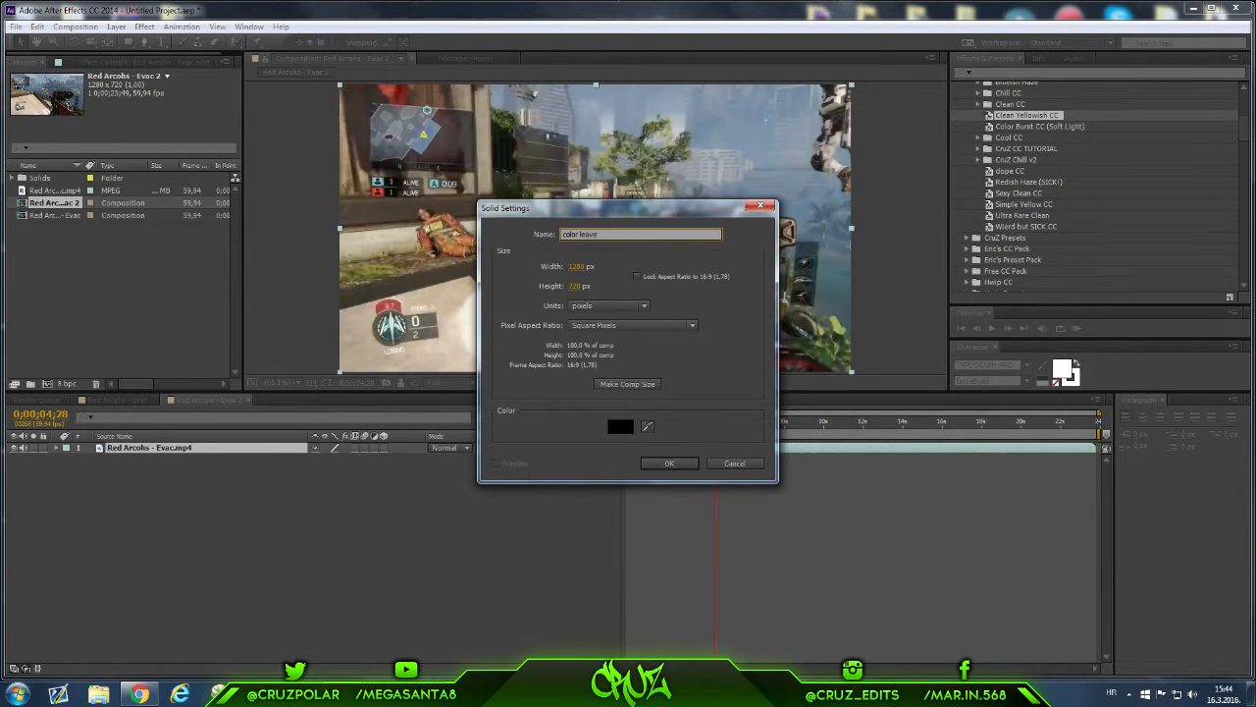
{"action": "left_click", "coordinate": [620, 426]}
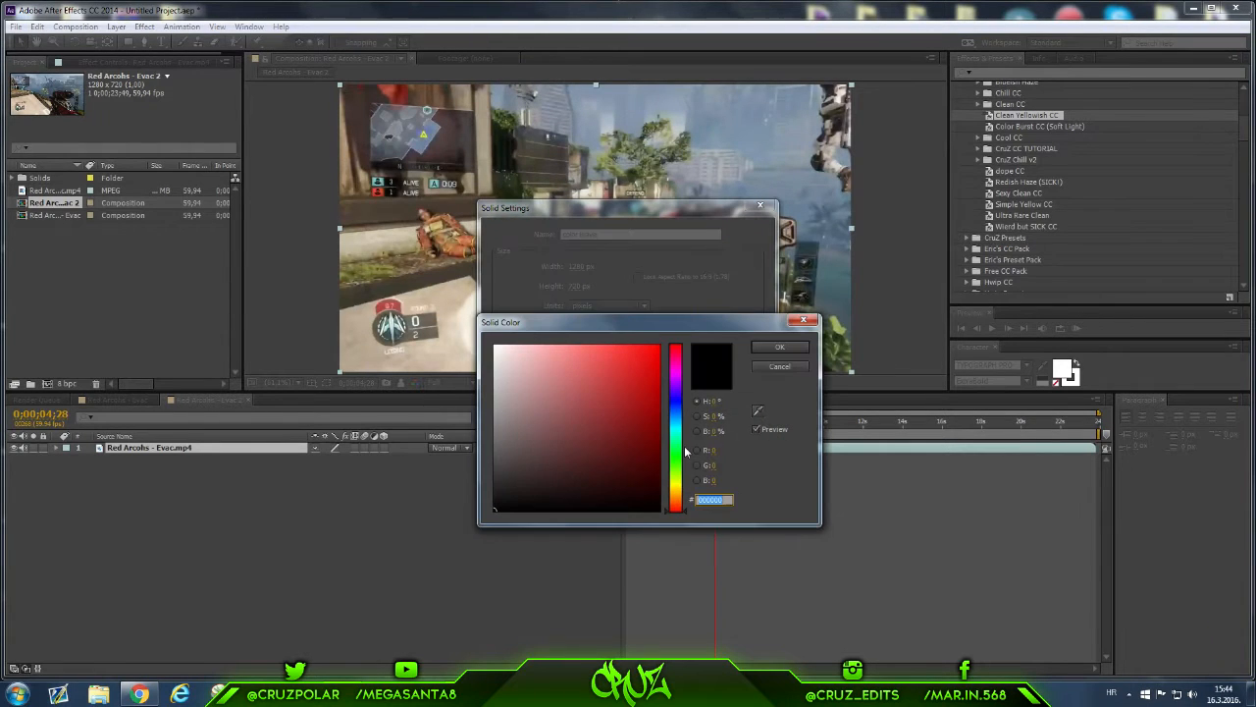
{"action": "left_click", "coordinate": [677, 414]}
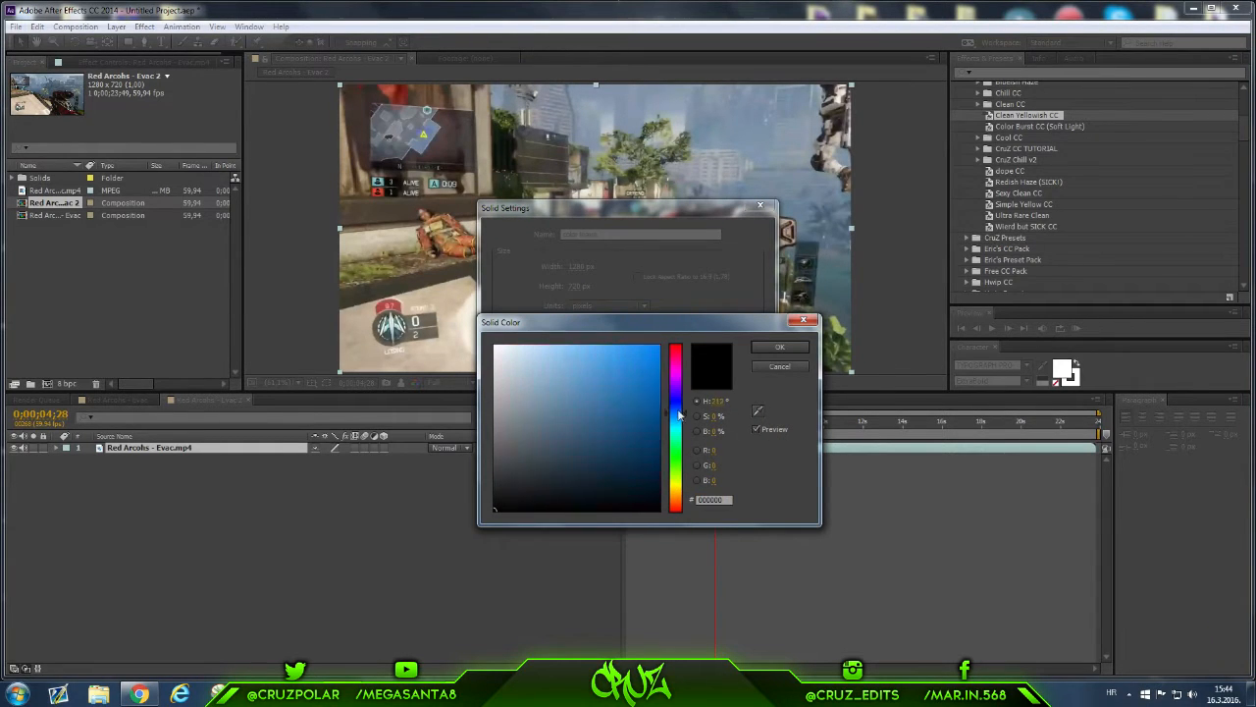
{"action": "left_click", "coordinate": [675, 349]}
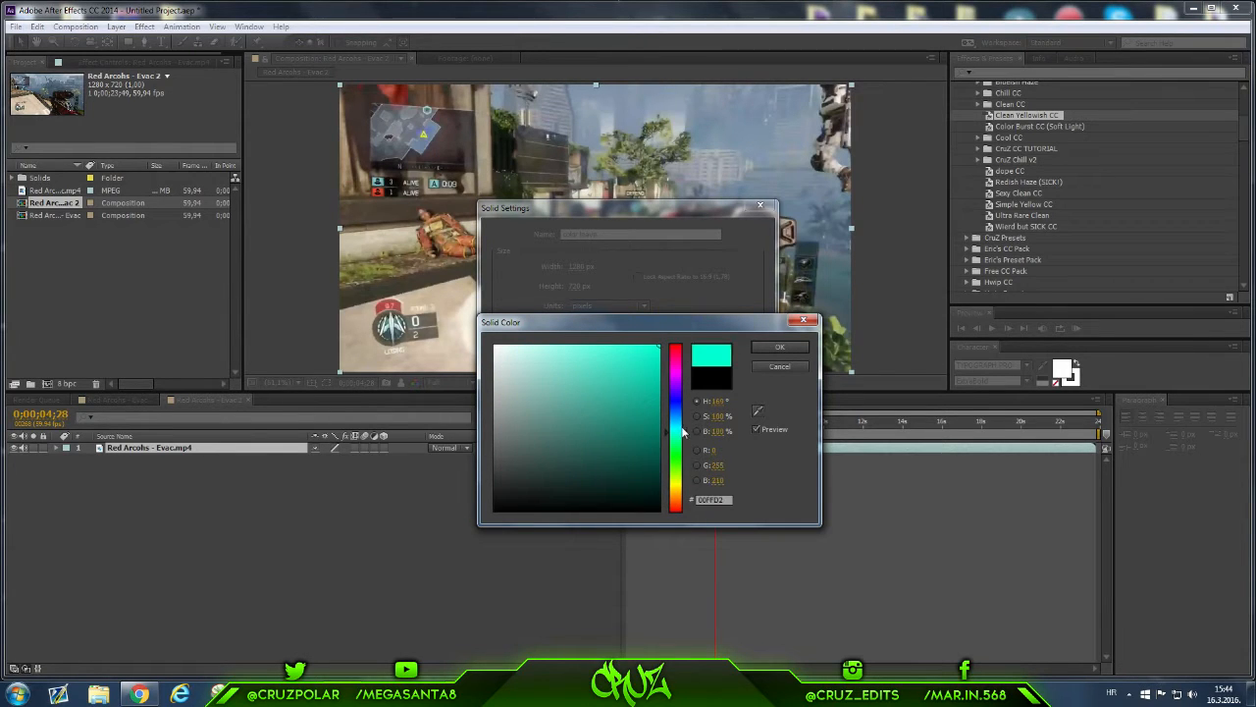
{"action": "left_click", "coordinate": [675, 353]}
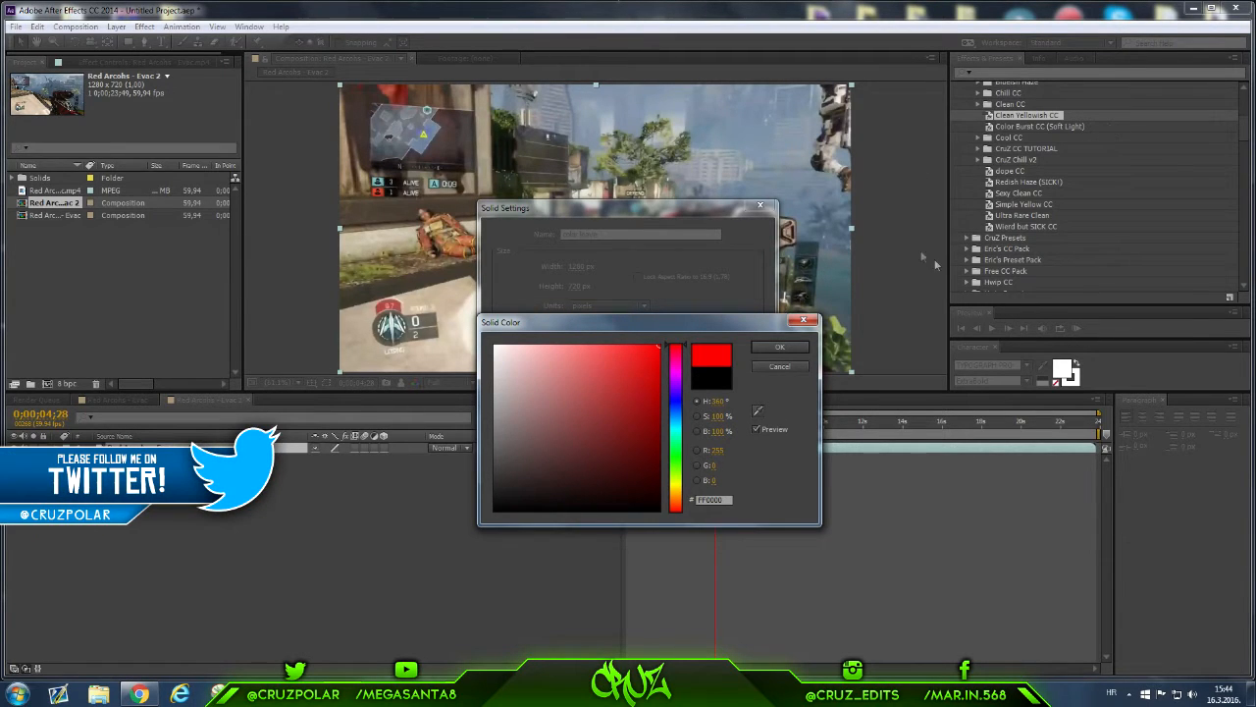
{"action": "mouse_move", "coordinate": [989, 70]}
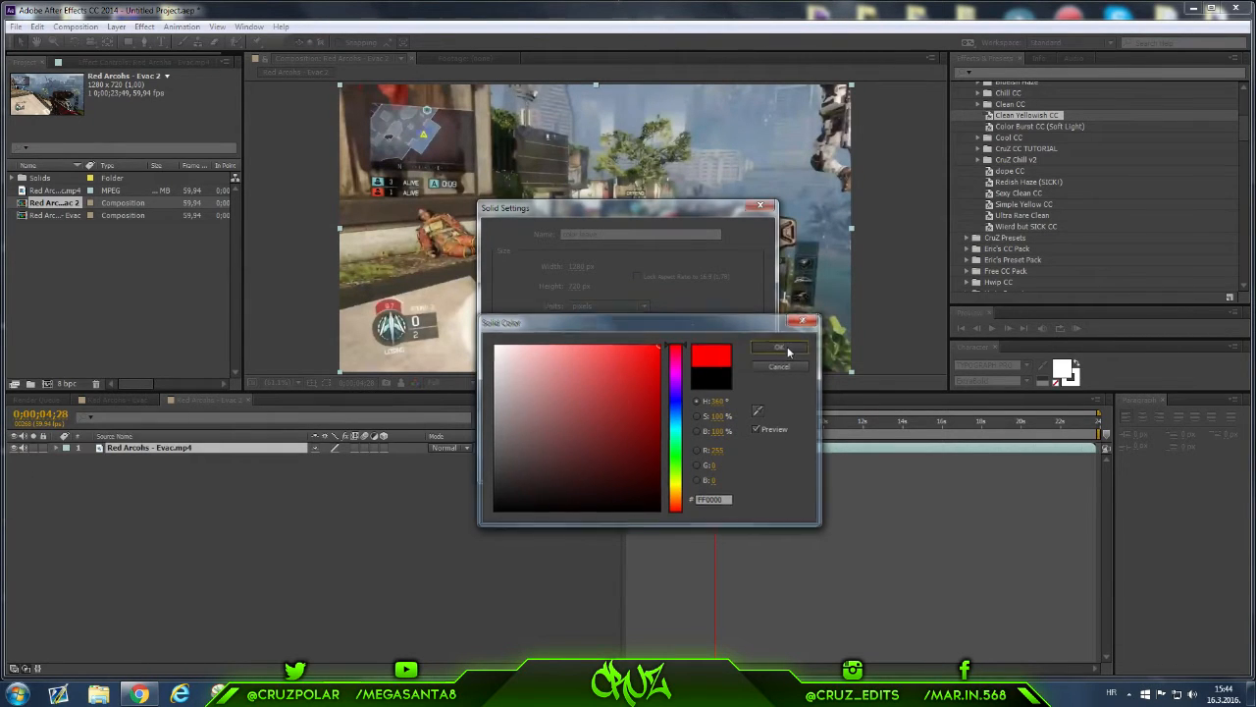
{"action": "left_click", "coordinate": [777, 350]}
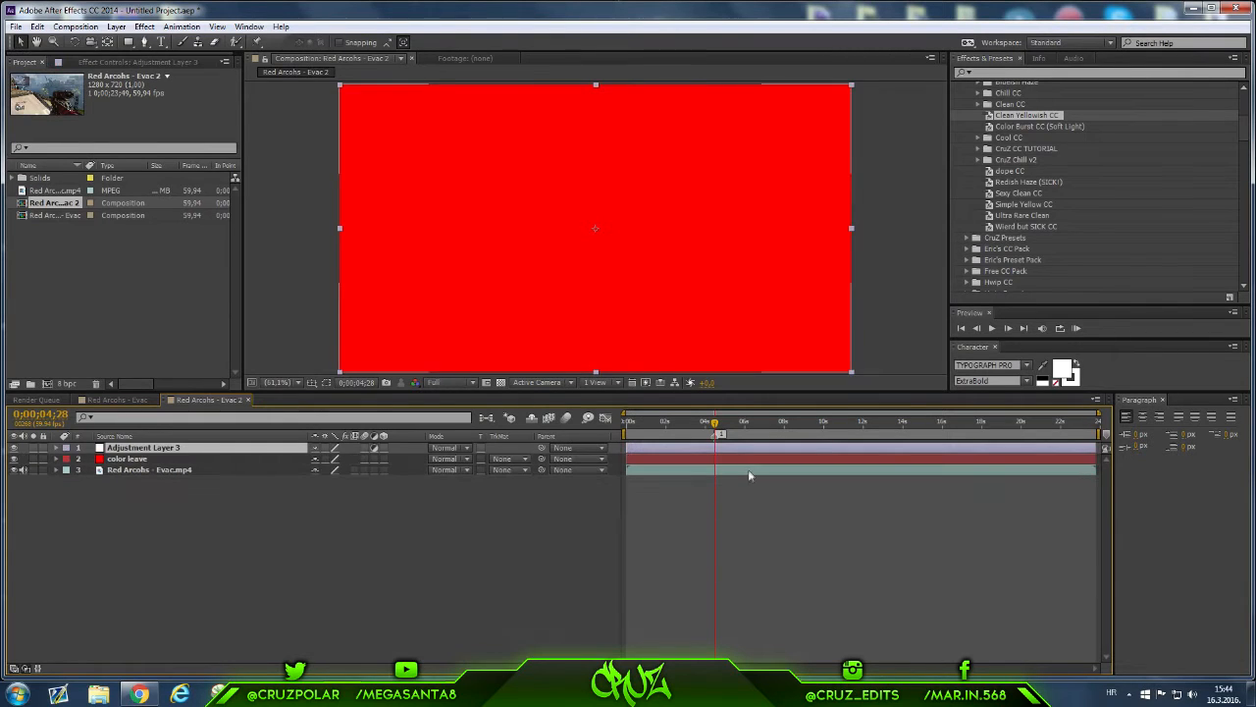
Trim the red solid so it covers a short span near the round-win moment
{"action": "left_click", "coordinate": [127, 460]}
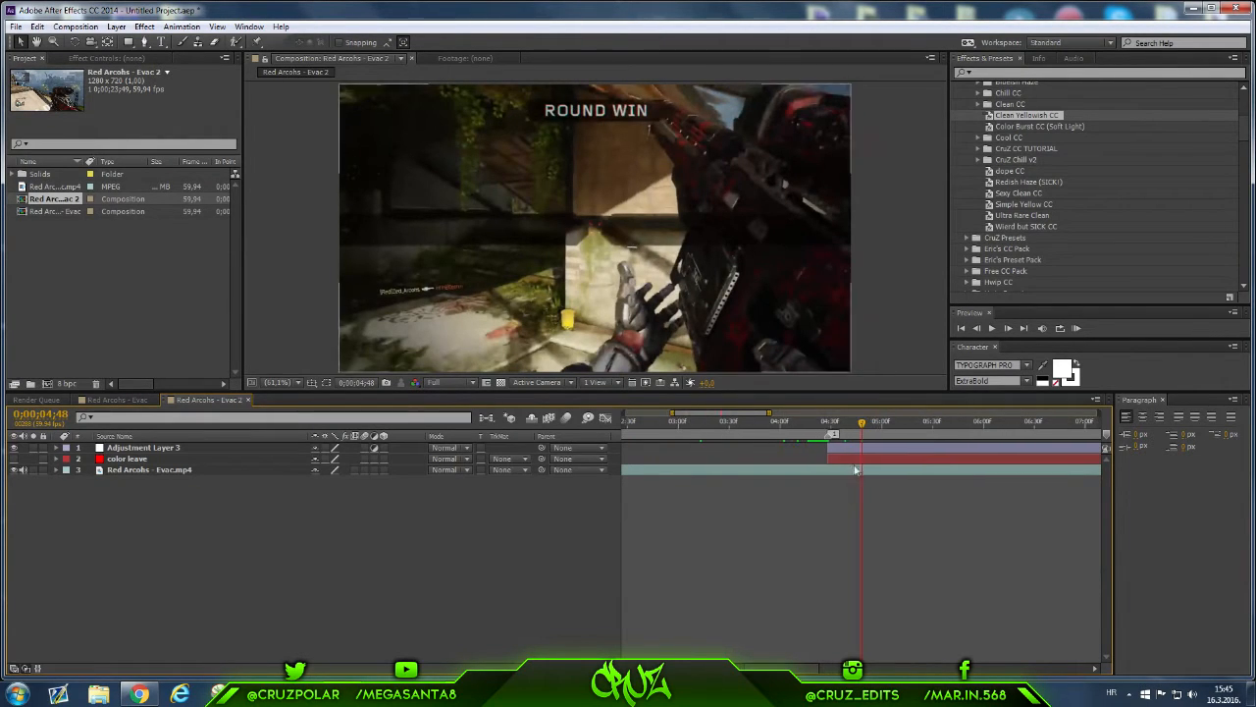
Add start and end Opacity keyframes on the red solid and lower its opacity for the fade
{"action": "left_click", "coordinate": [128, 459]}
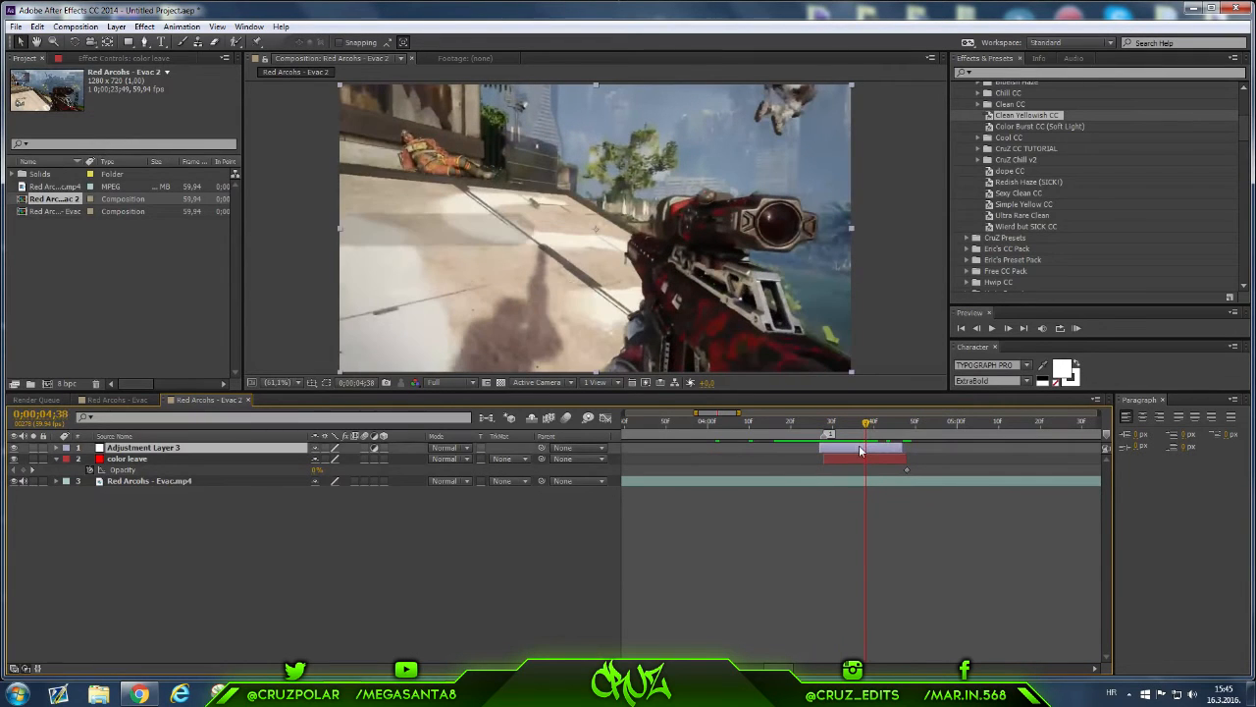
{"action": "left_click", "coordinate": [141, 448]}
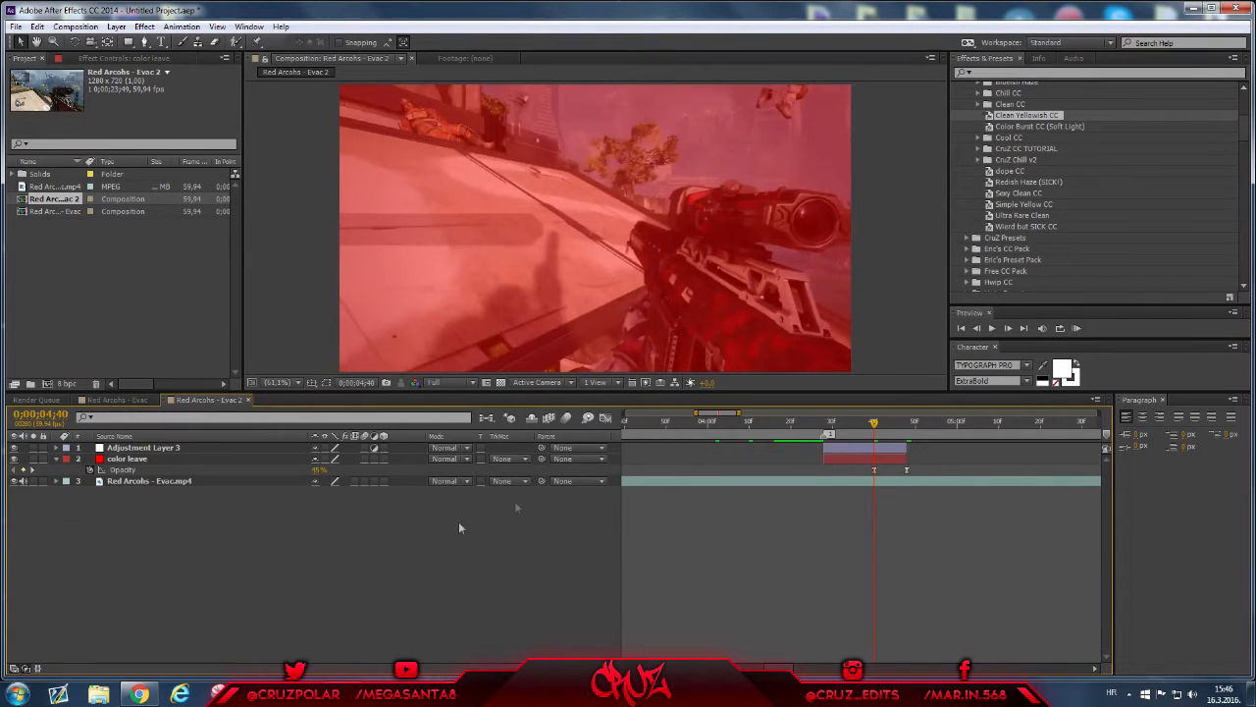
{"action": "left_click", "coordinate": [143, 448]}
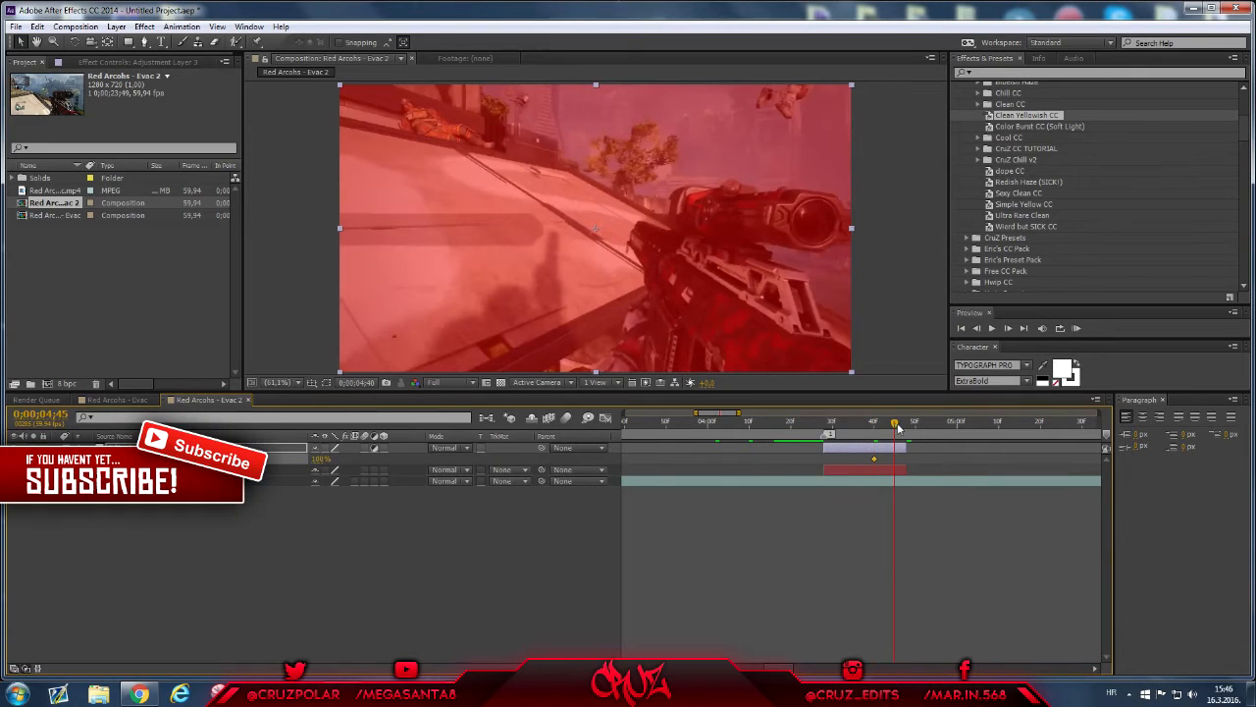
{"action": "left_click_drag", "start_coordinate": [895, 420], "coordinate": [907, 421]}
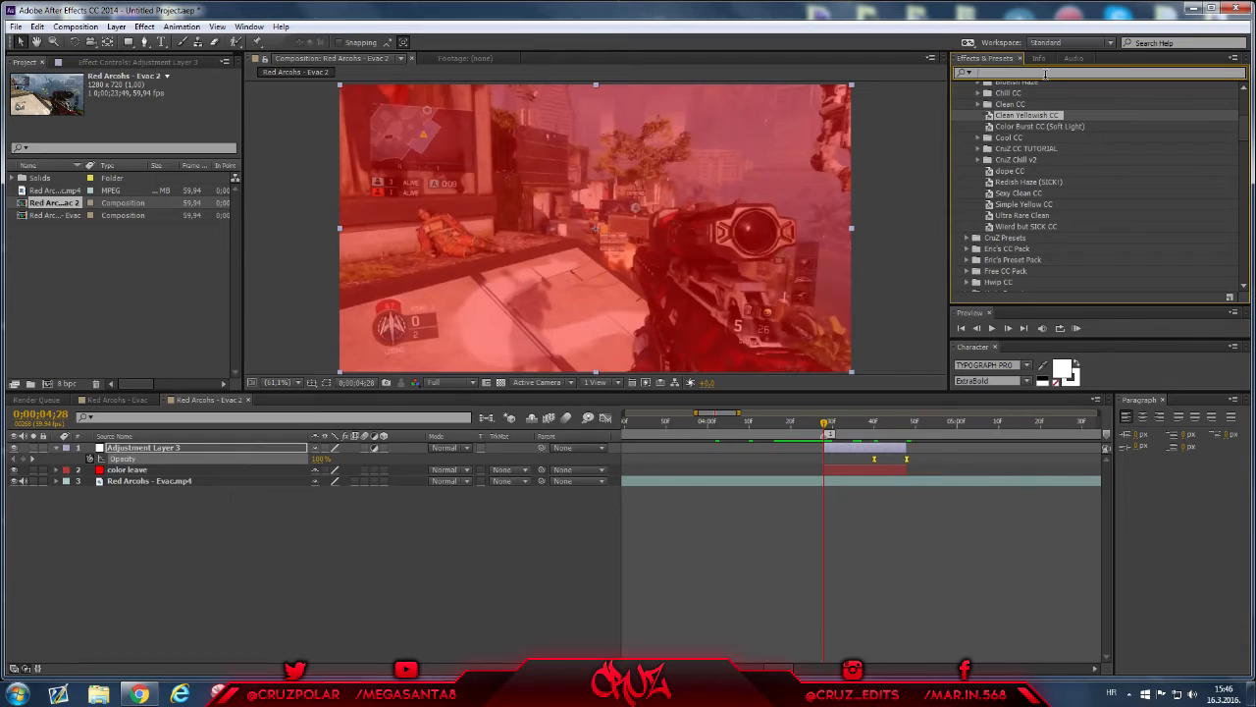
Apply Leave Color to the adjustment layer, keeping red and raising Amount to Discolor
{"action": "type", "text": "leave"}
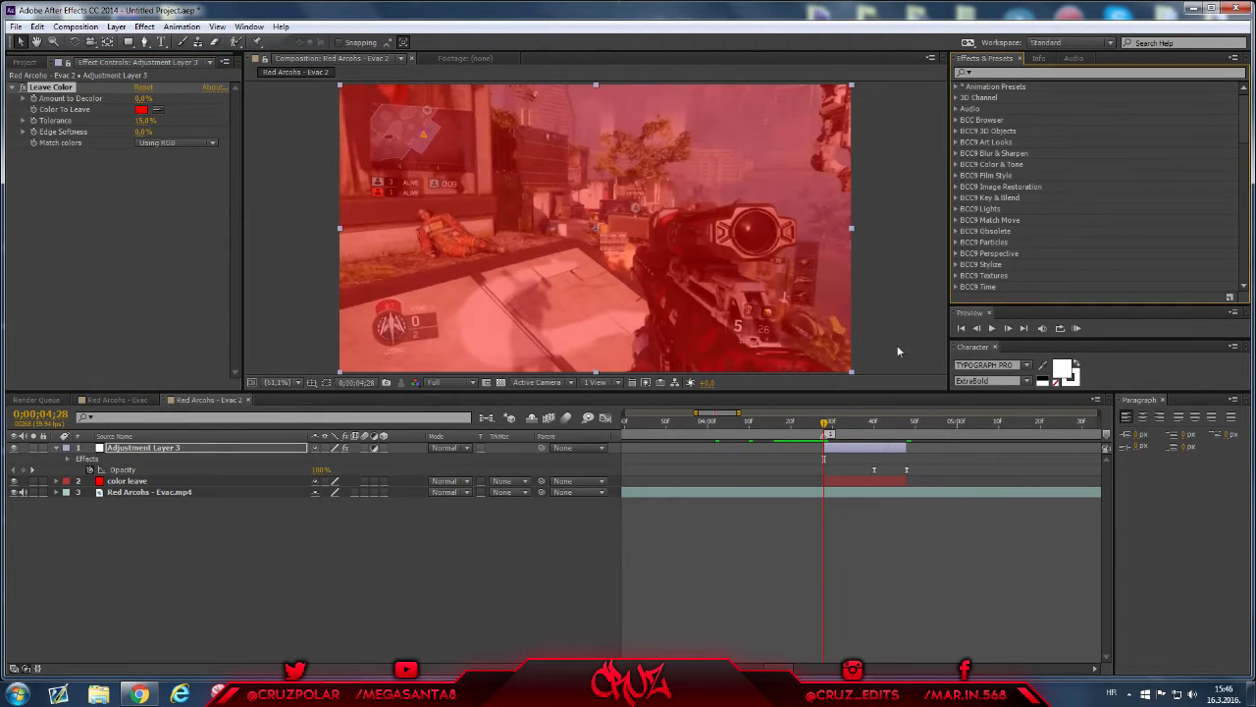
{"action": "left_click_drag", "start_coordinate": [824, 420], "coordinate": [833, 420]}
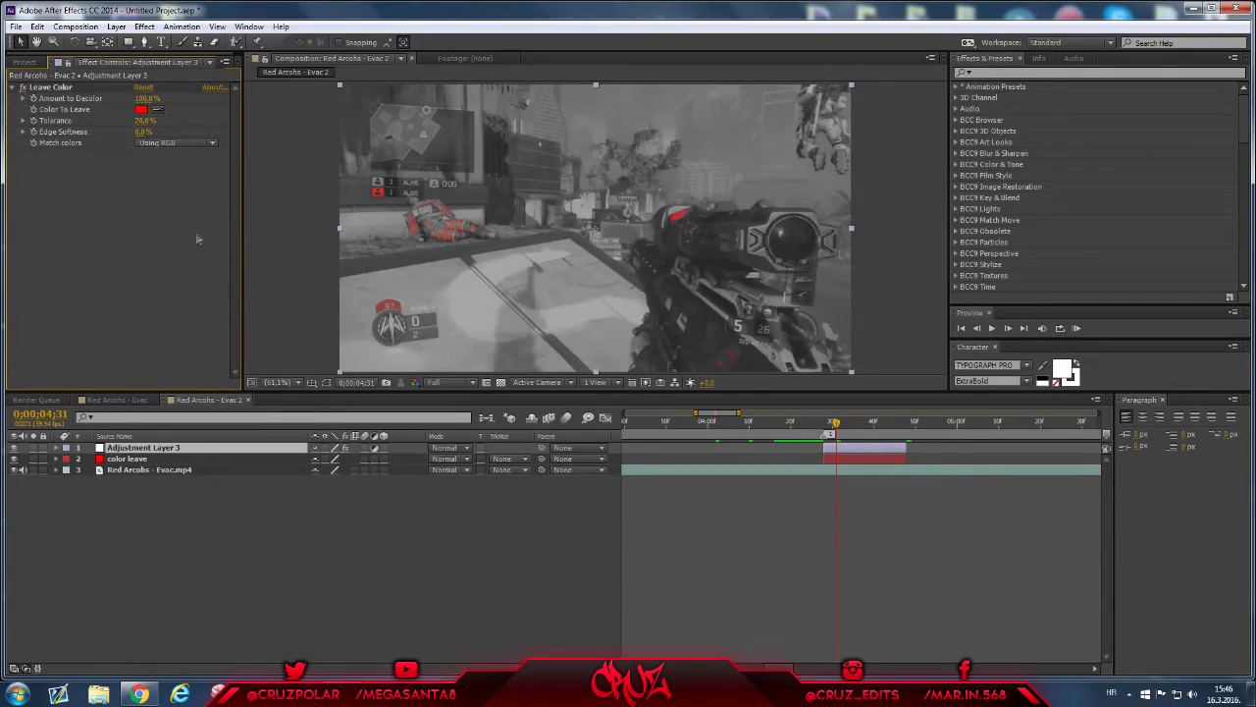
{"action": "left_click_drag", "start_coordinate": [835, 420], "coordinate": [825, 421]}
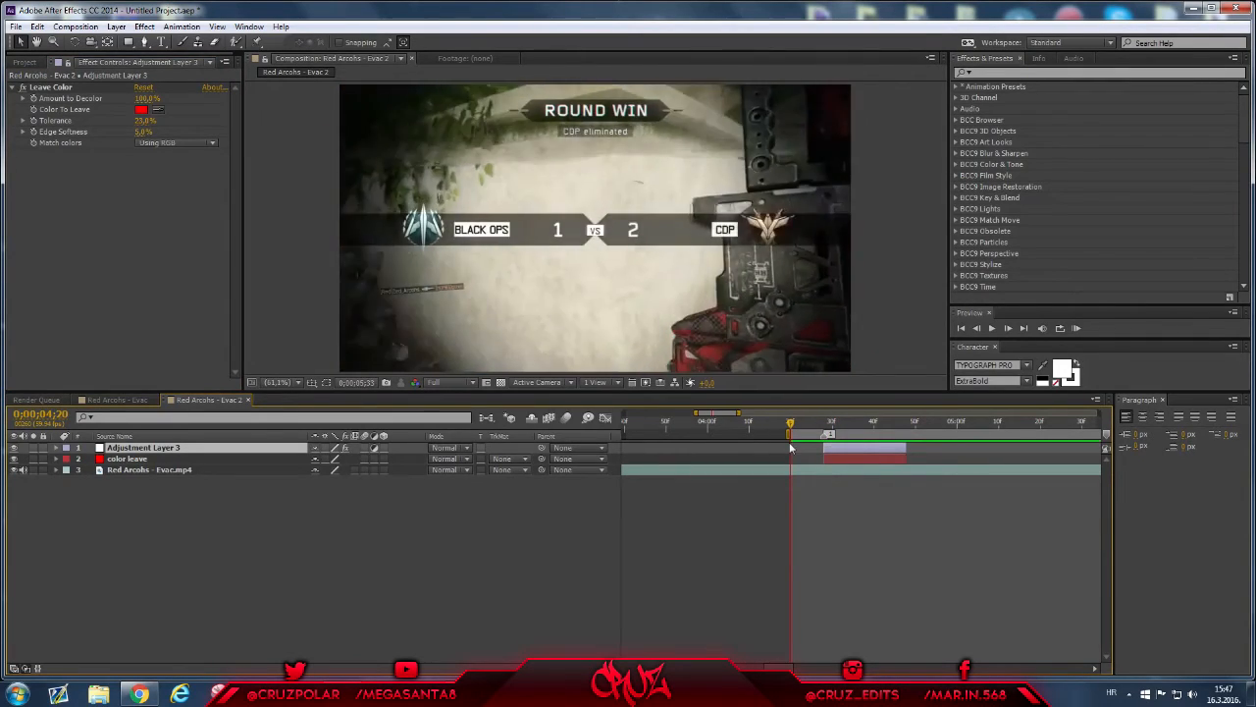
Add colour correction and a black letterbox solid, then preview along the timeline
{"action": "left_click_drag", "start_coordinate": [789, 436], "coordinate": [962, 436]}
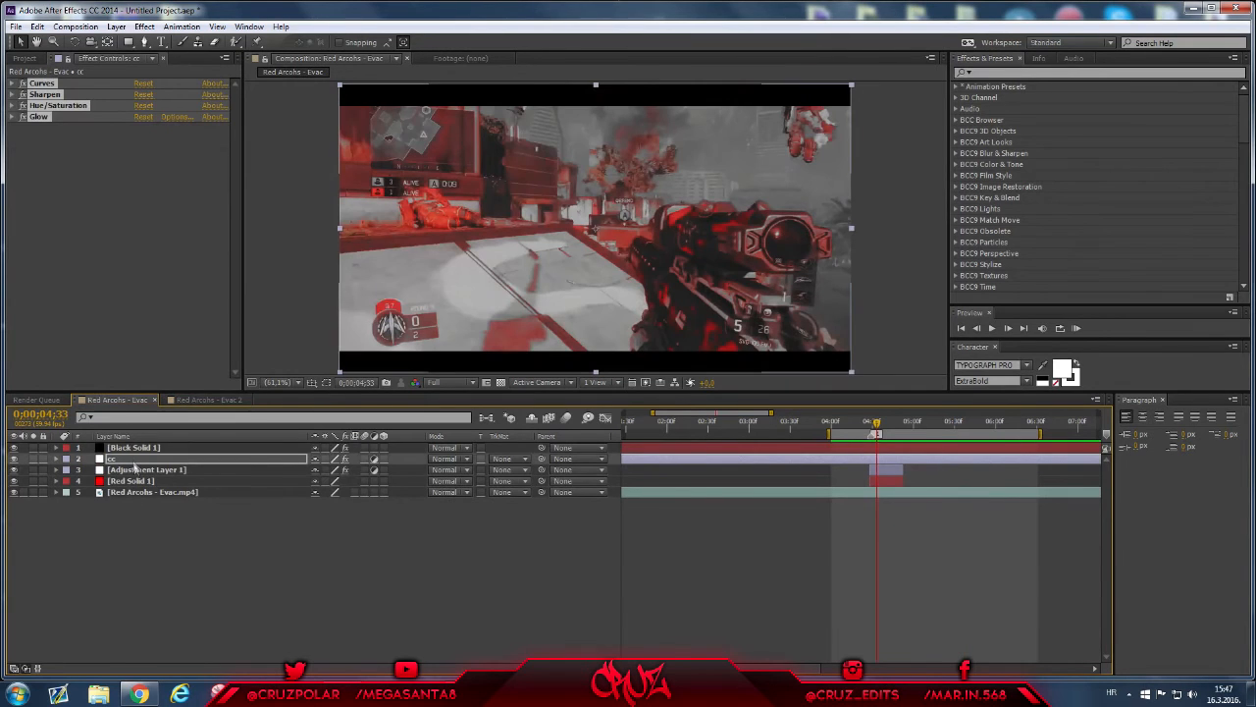
{"action": "left_click", "coordinate": [204, 401]}
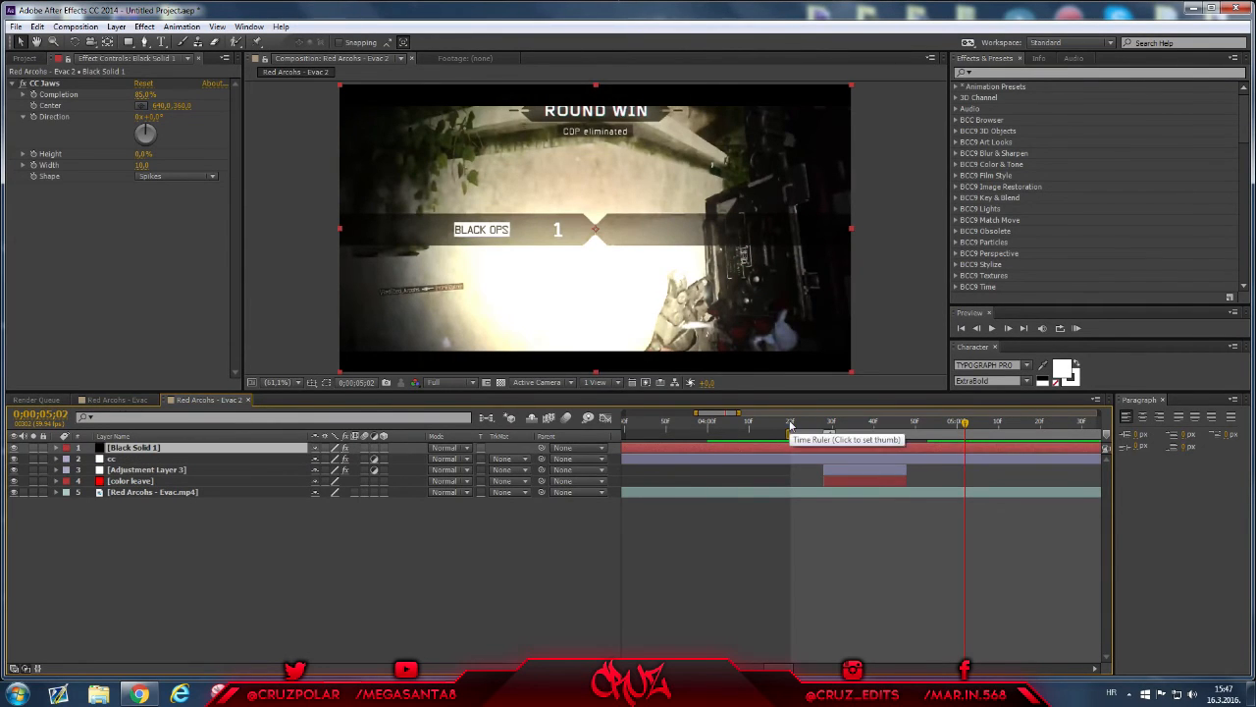
{"action": "left_click", "coordinate": [789, 423]}
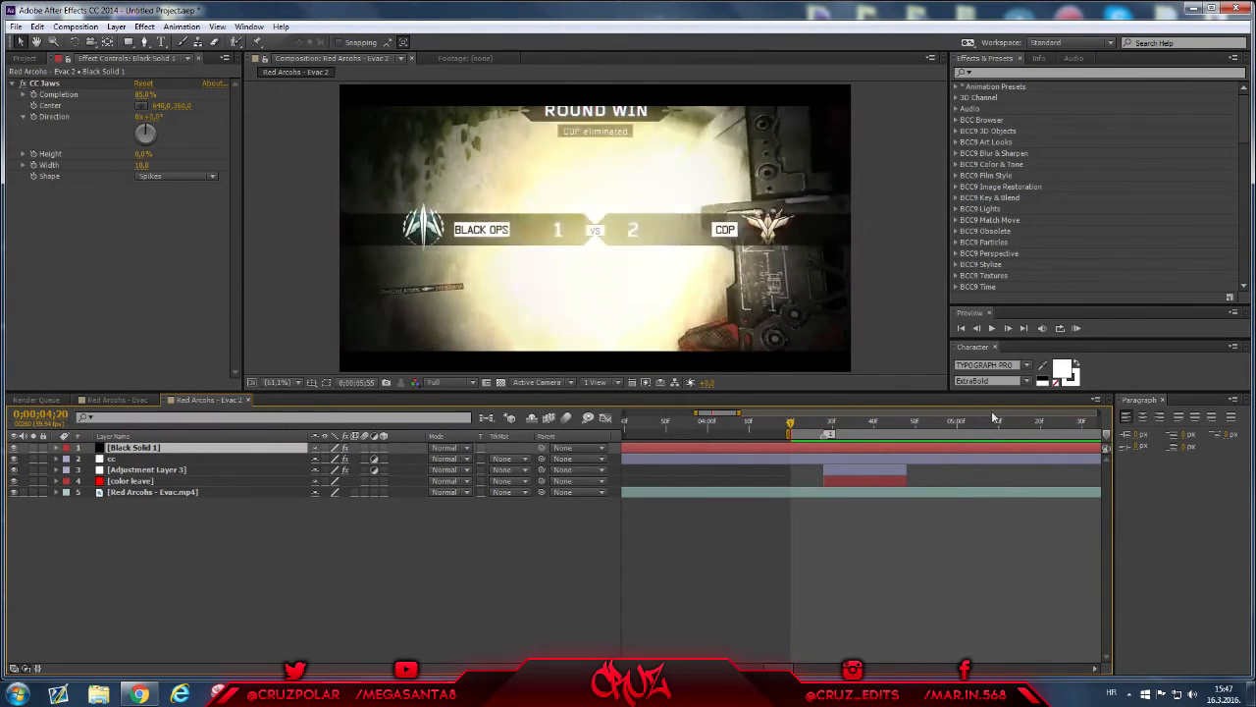
{"action": "left_click", "coordinate": [766, 420]}
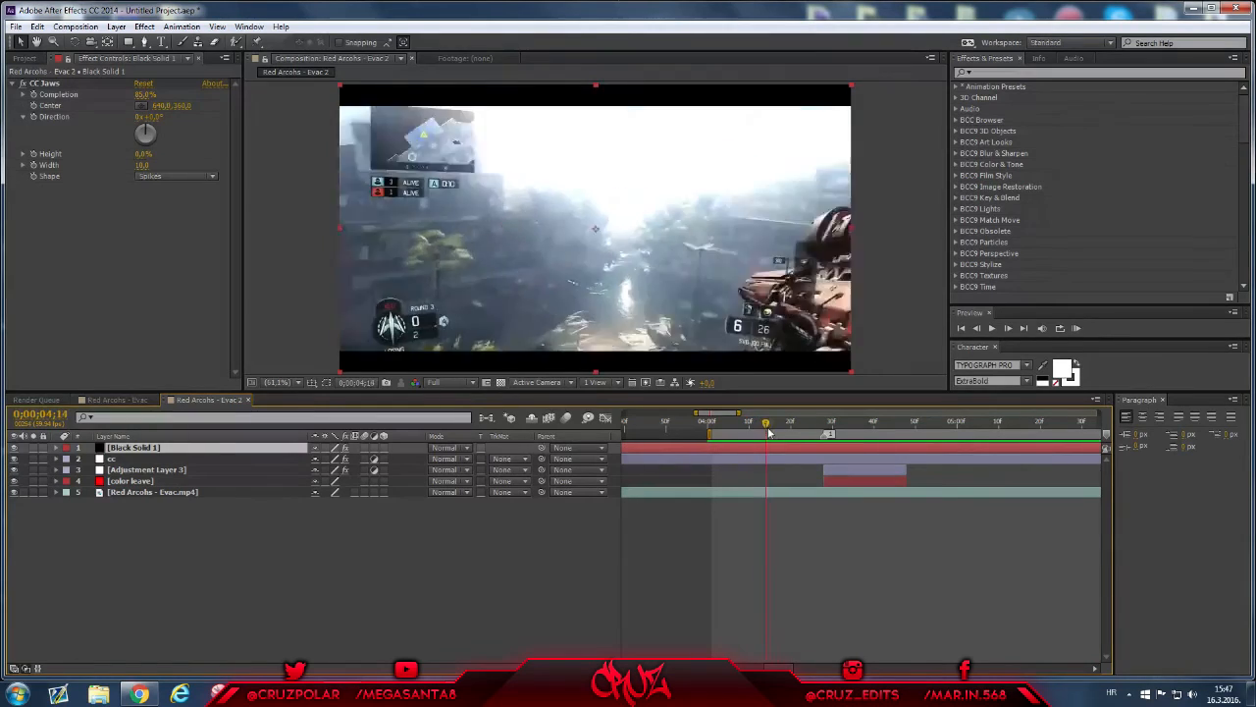